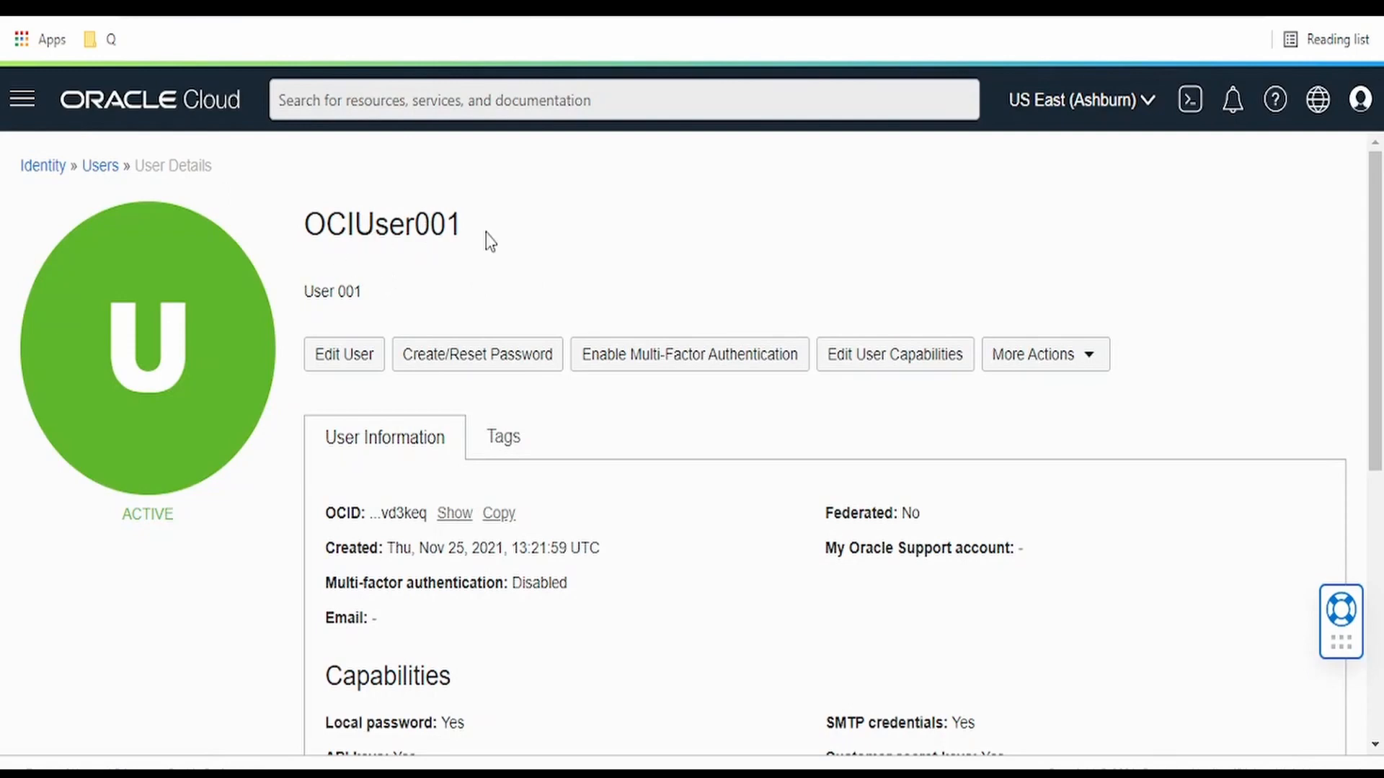
Step: Navigate to Networking > Virtual Cloud Networks and scope the list to compartment Child-001
scroll("down", 3)
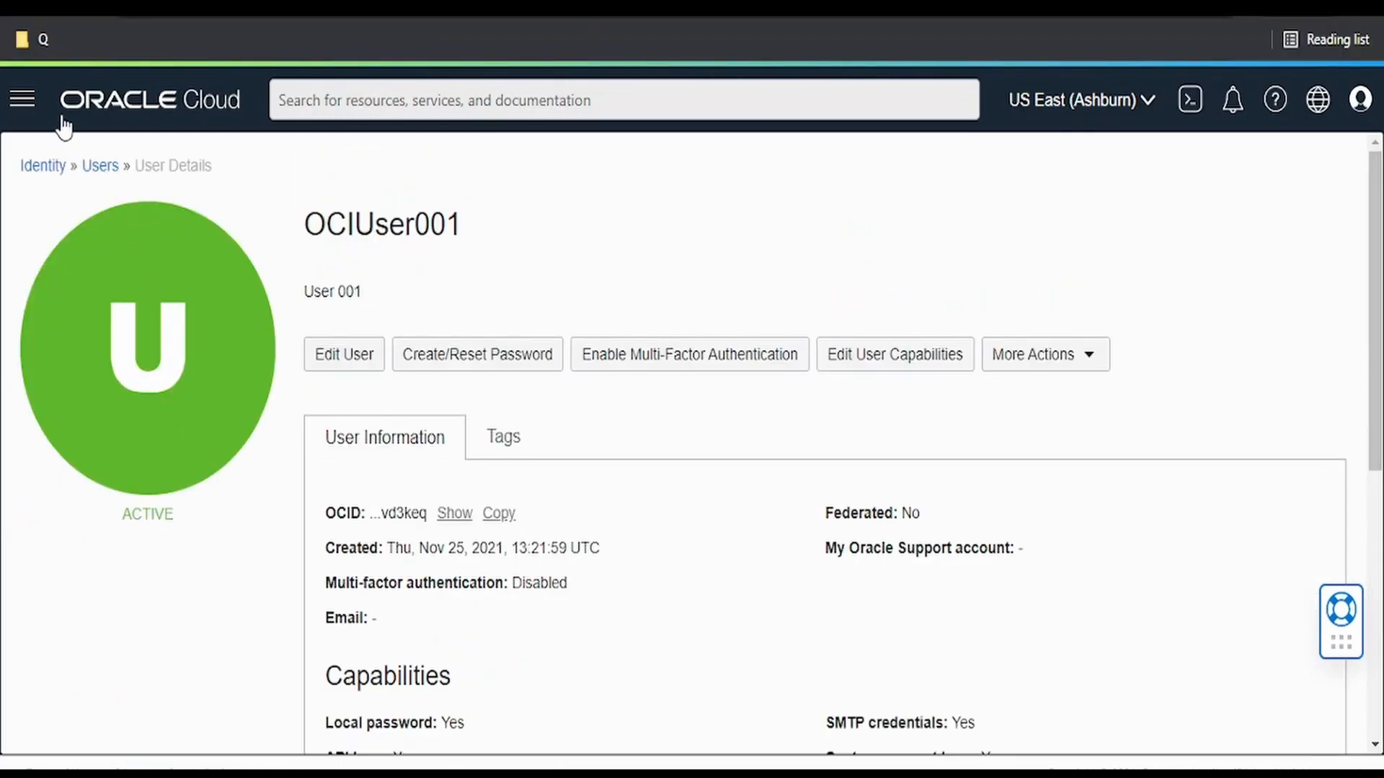
left_click(21, 98)
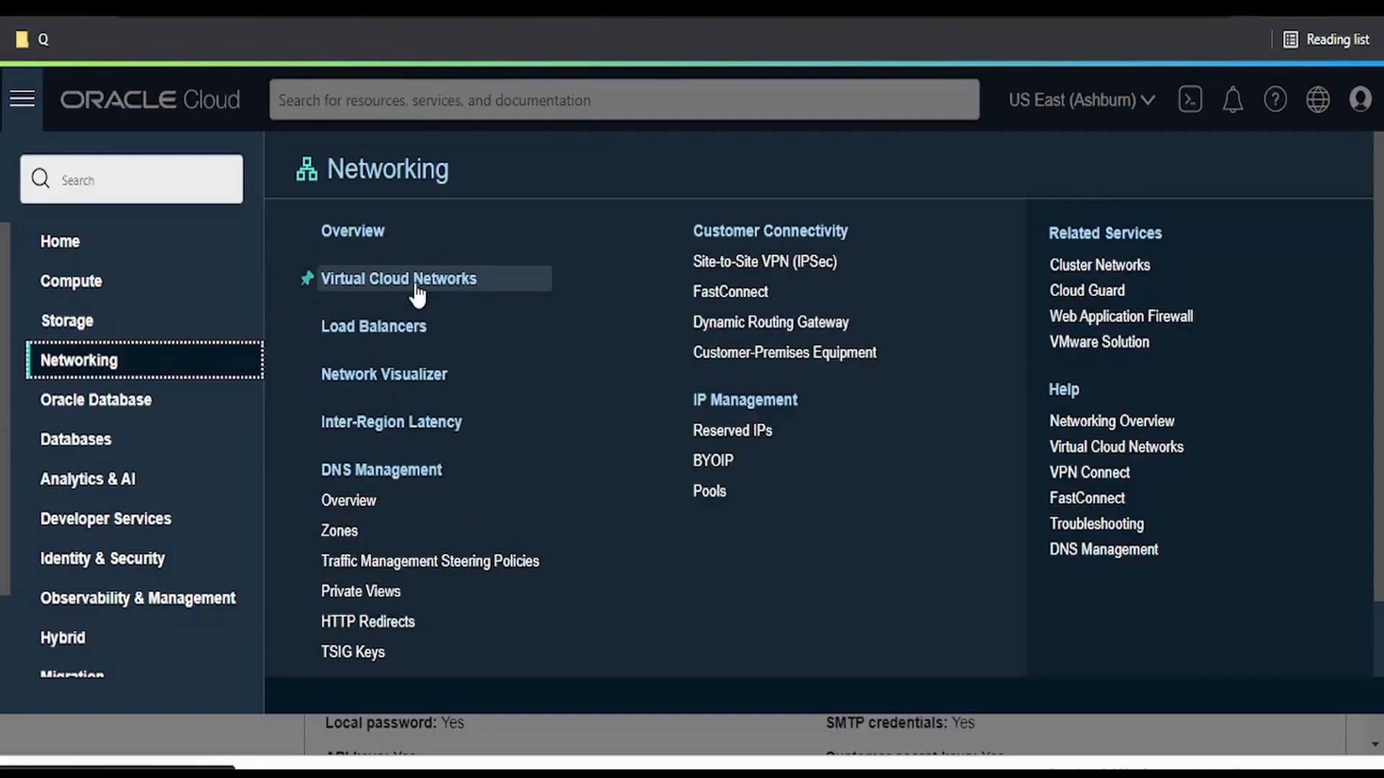
left_click(398, 278)
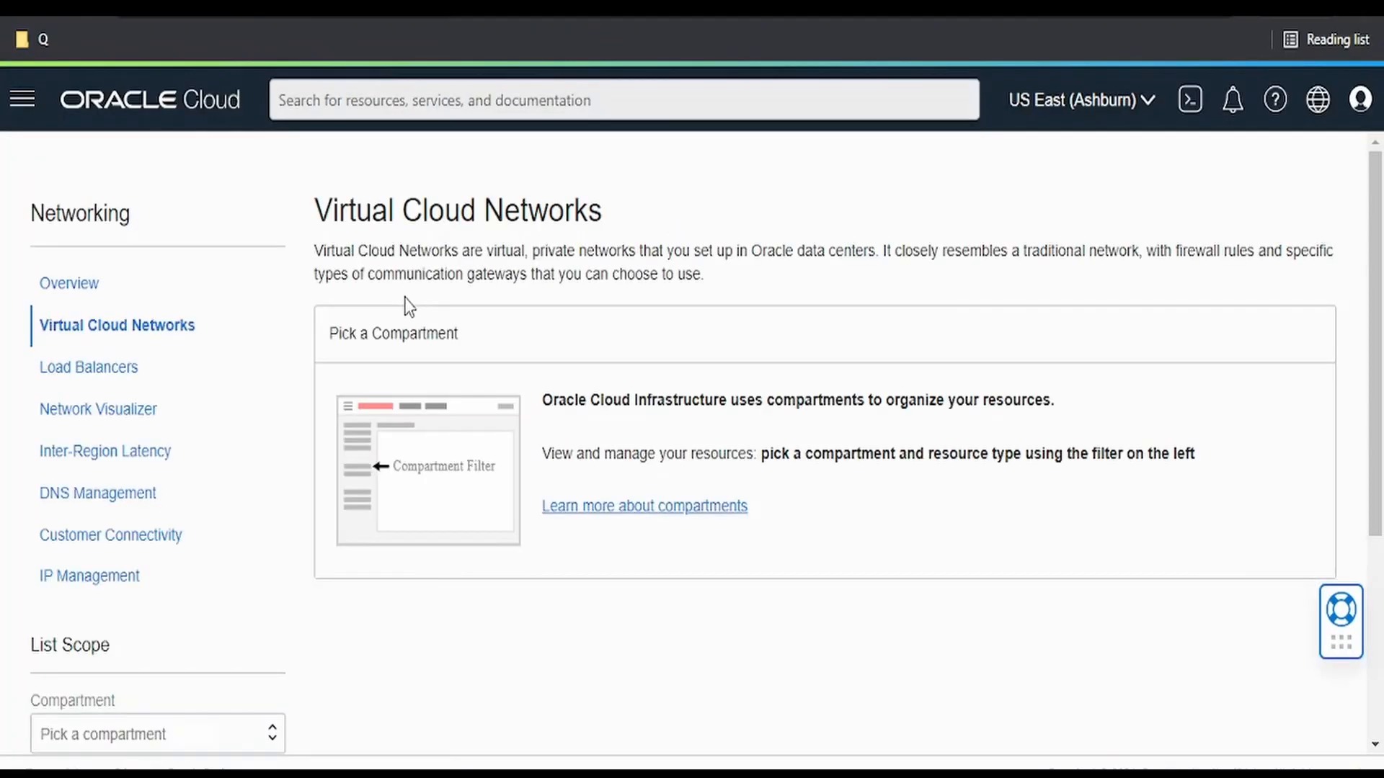
scroll("down", 3)
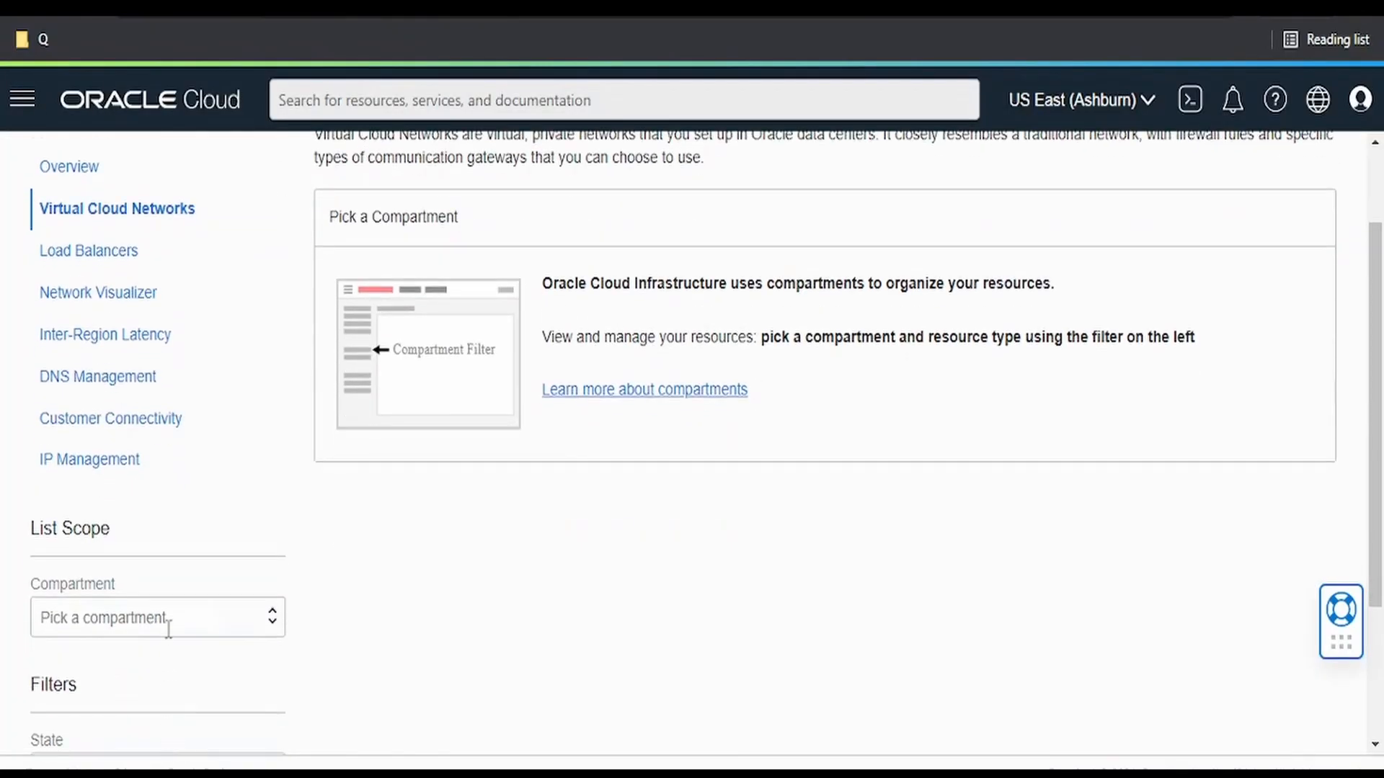
left_click(157, 617)
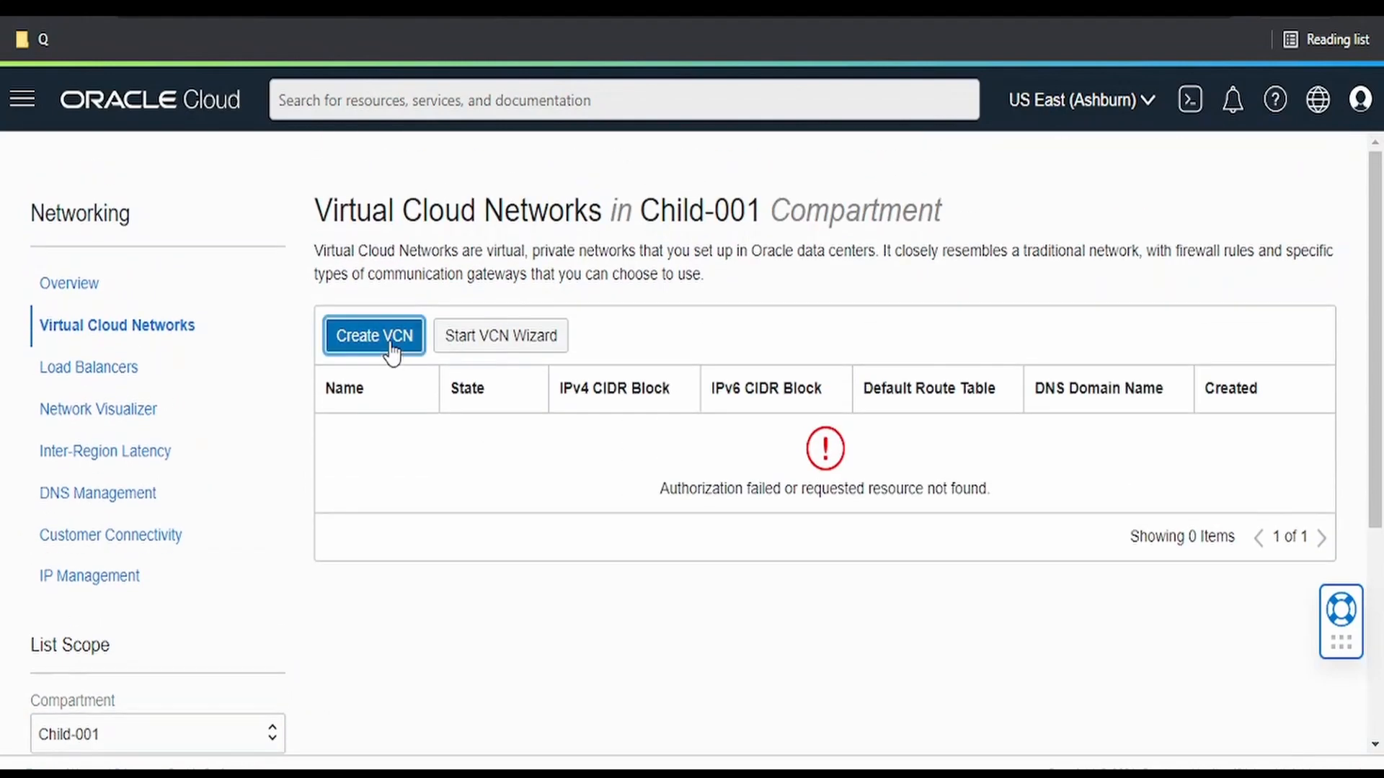
Step: Attempt to create VCN 'instance-first', hit the authorization error, and abandon the form
left_click(372, 335)
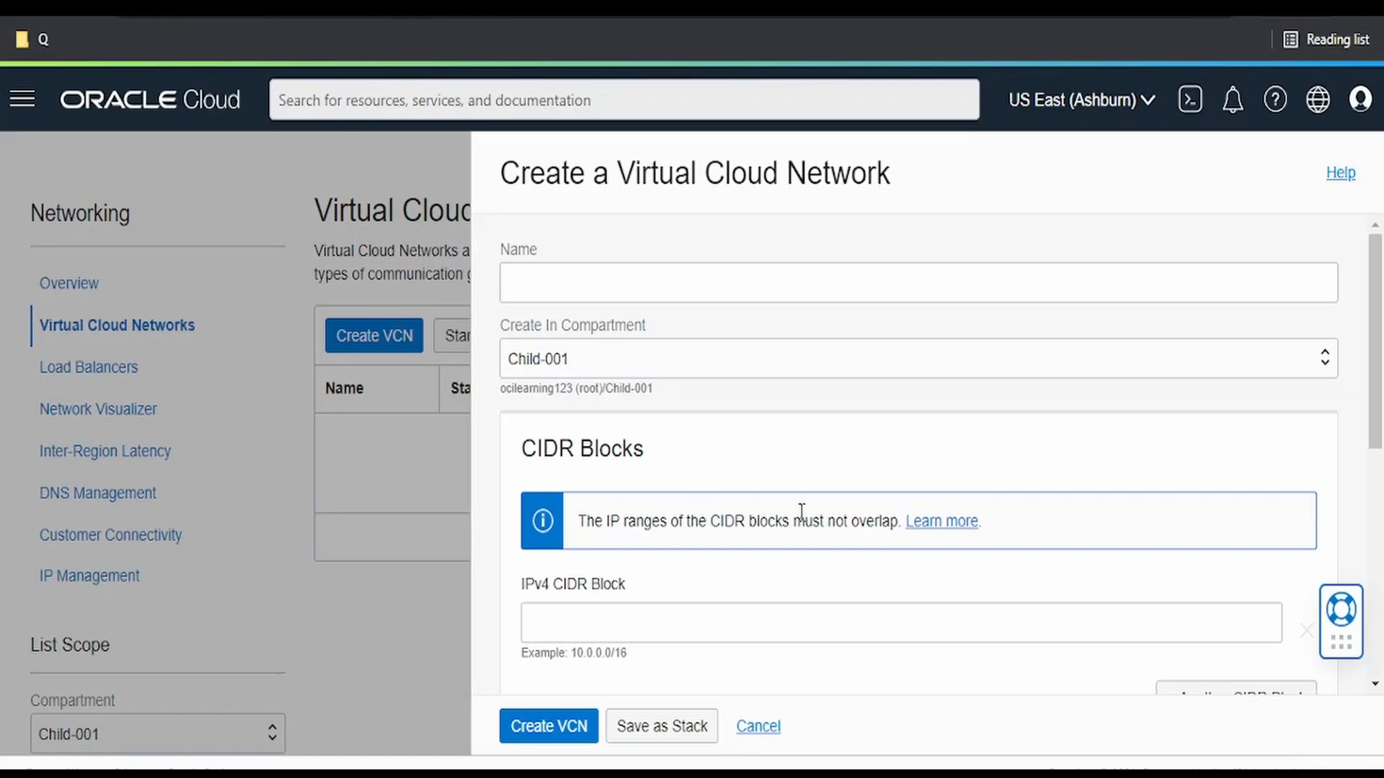
left_click(757, 725)
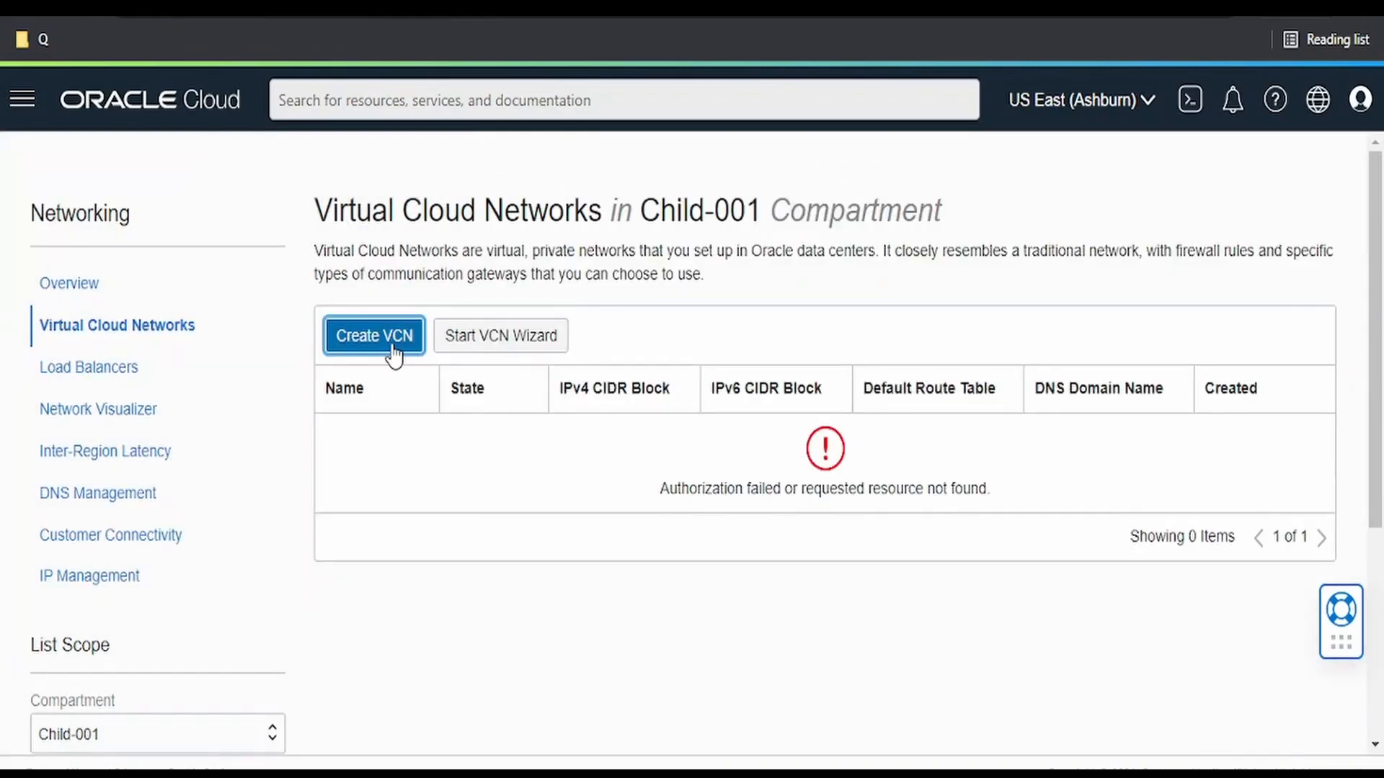
left_click(372, 336)
type("instance-first")
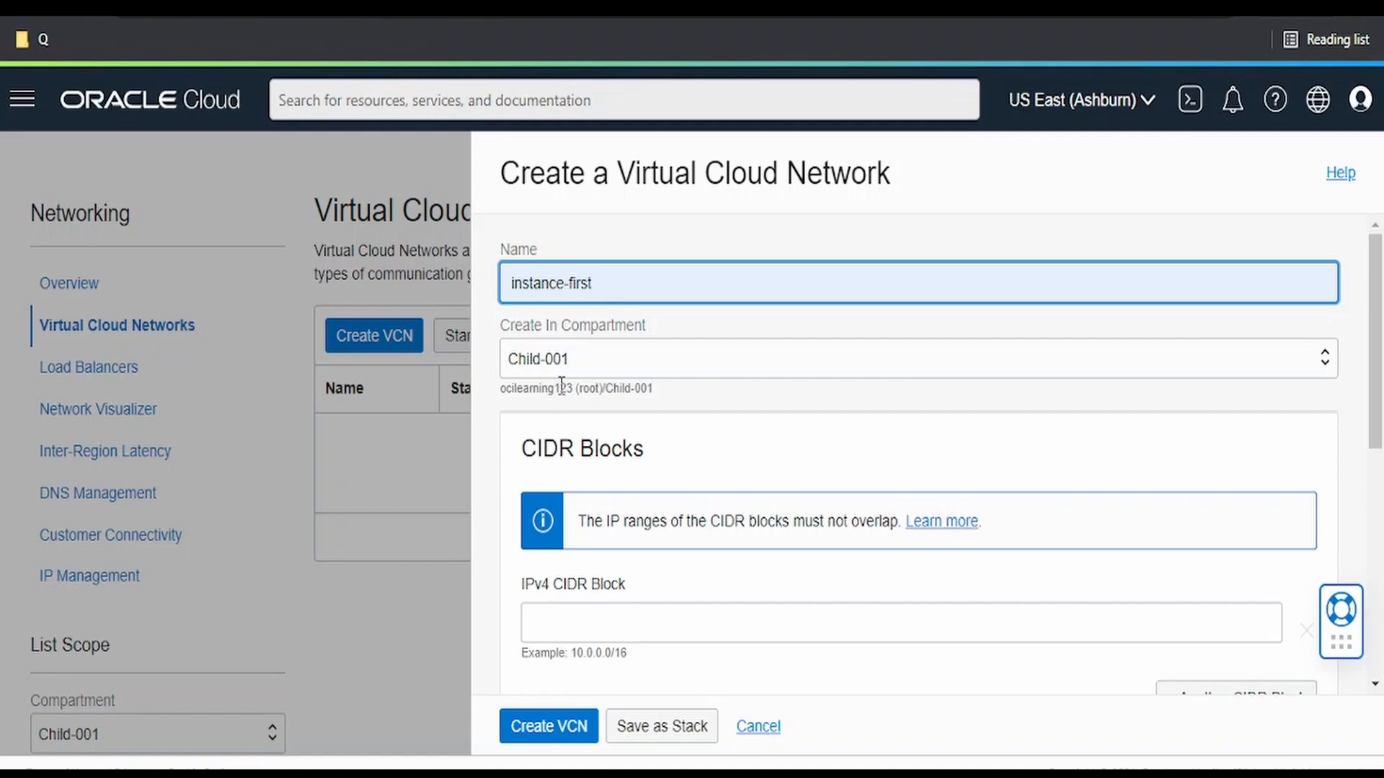
scroll("down", 3)
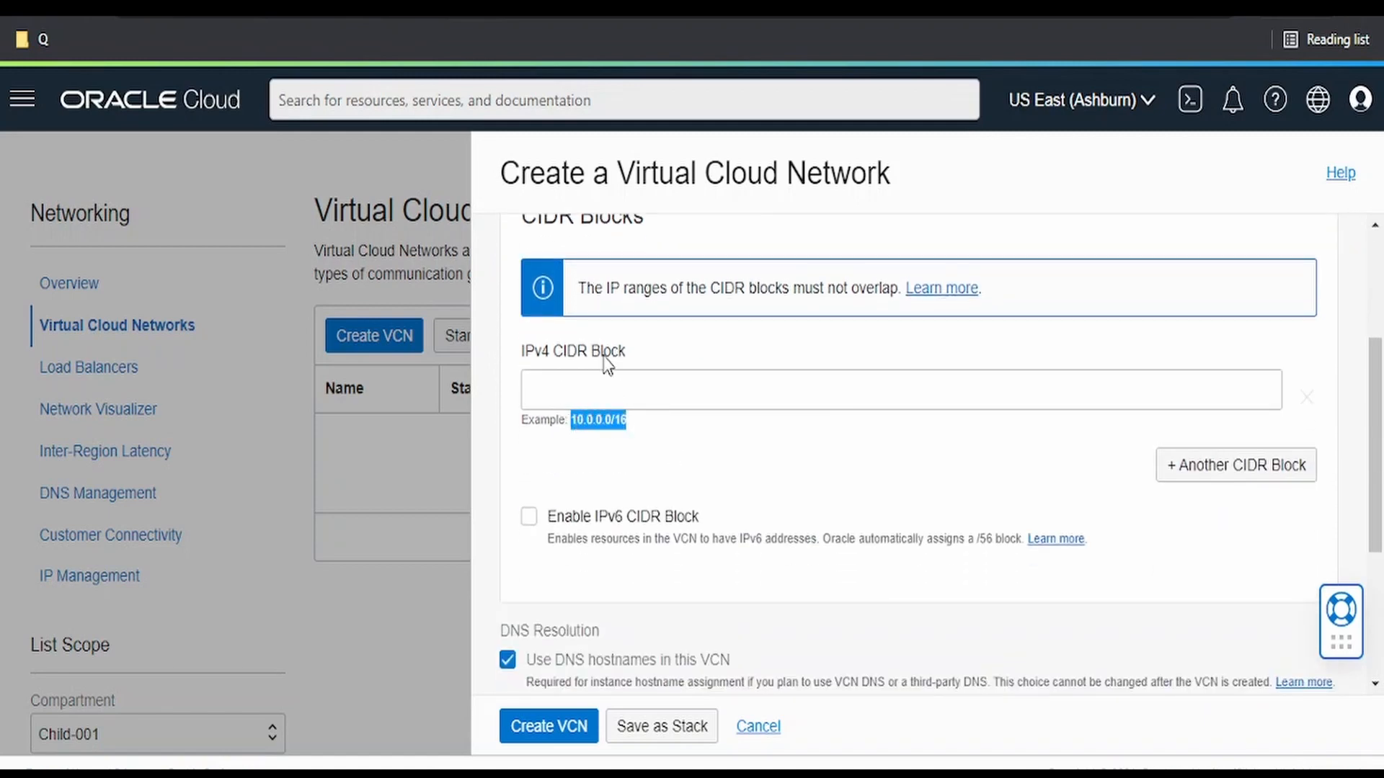
scroll("down", 3)
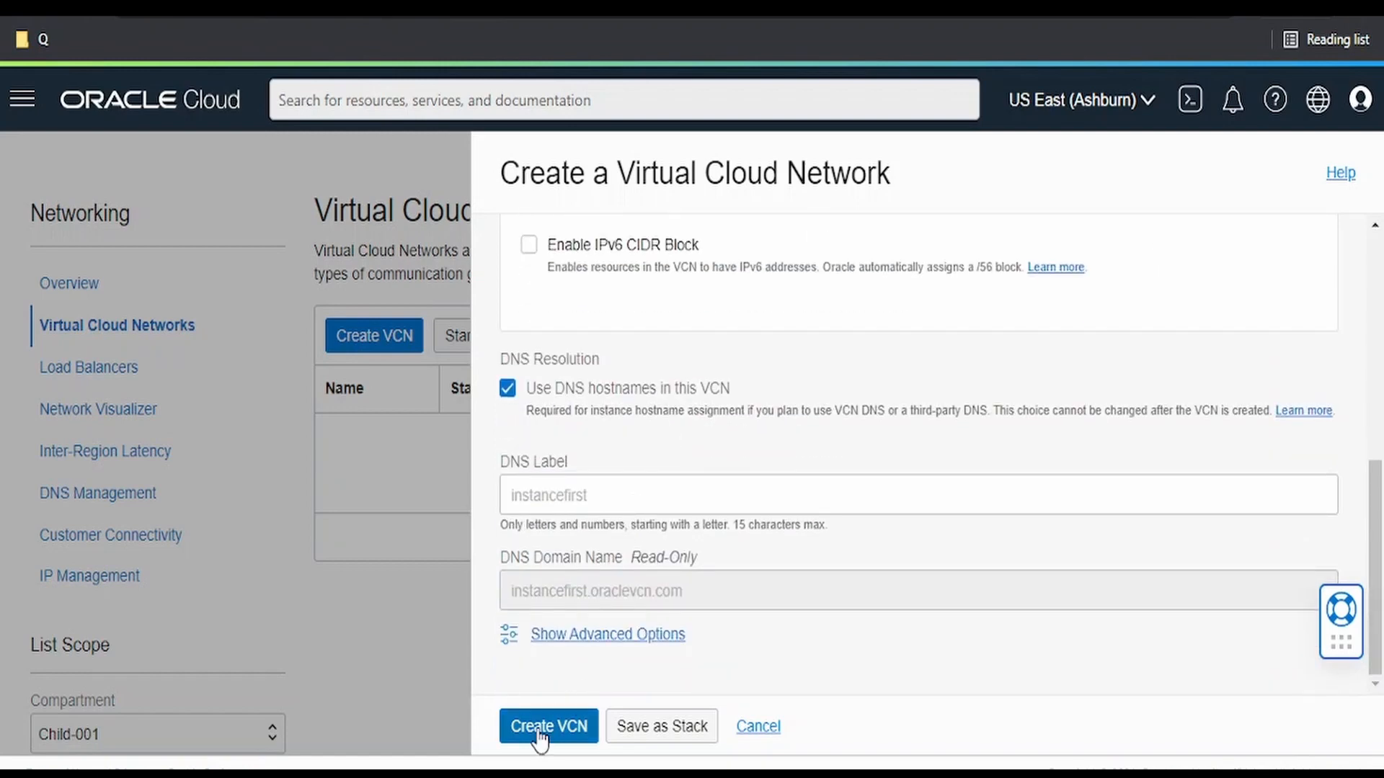
left_click(548, 725)
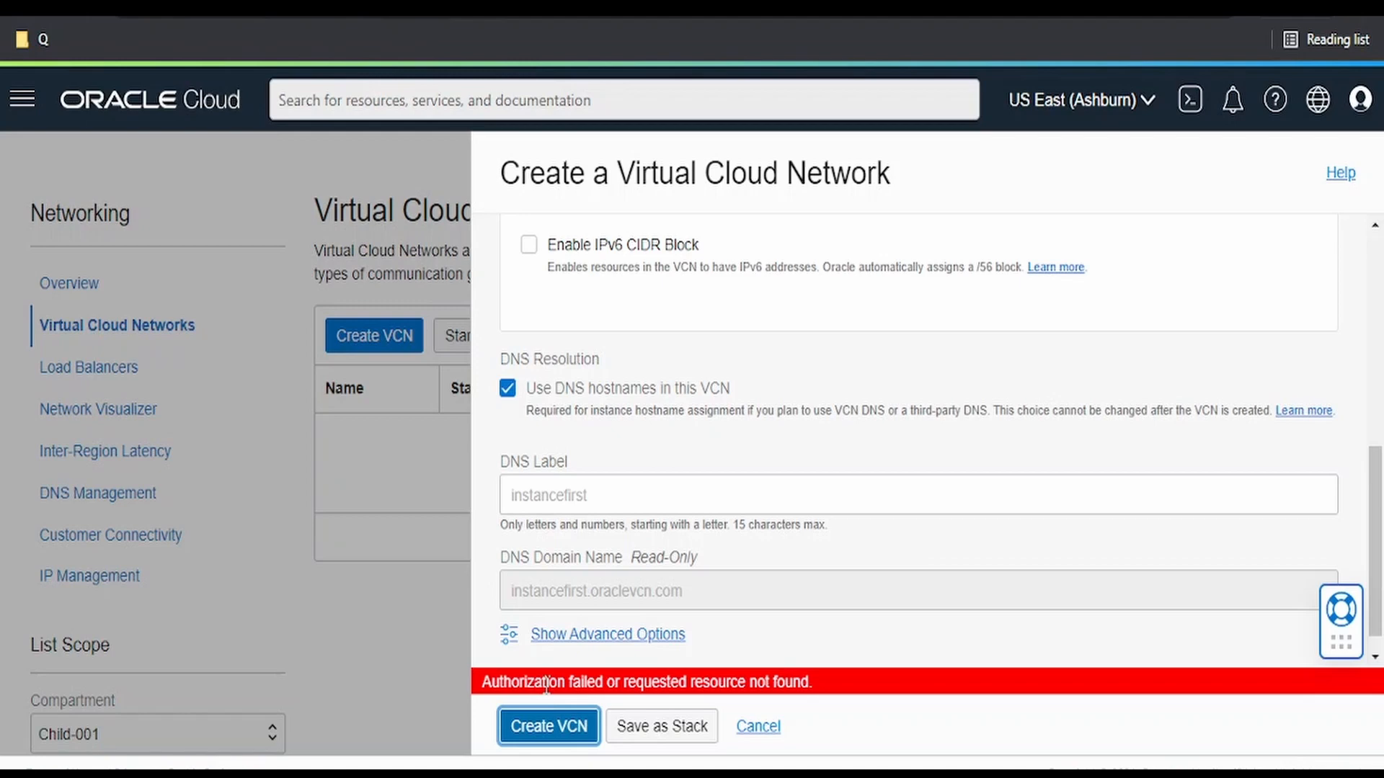
left_click(757, 725)
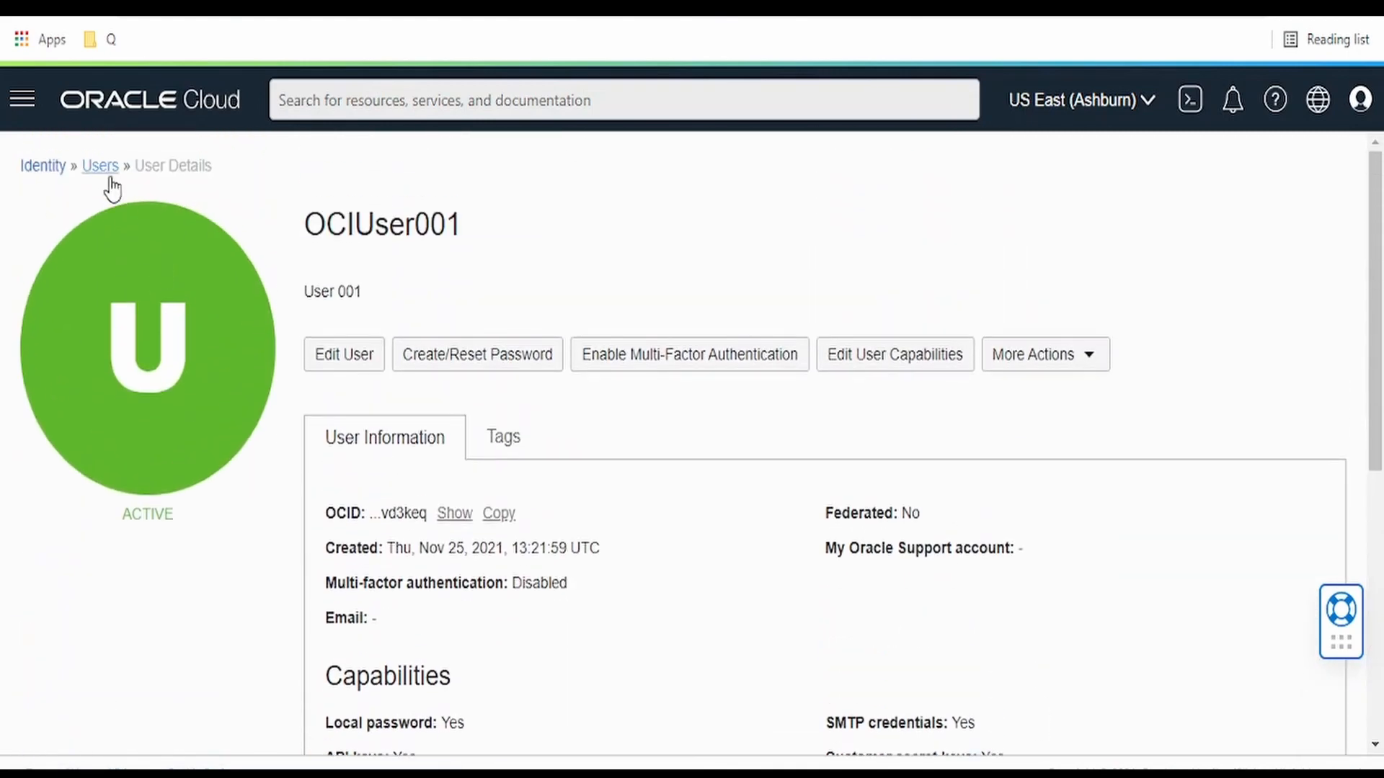
Step: Go to Identity Policies for the root compartment and start a new policy
left_click(100, 165)
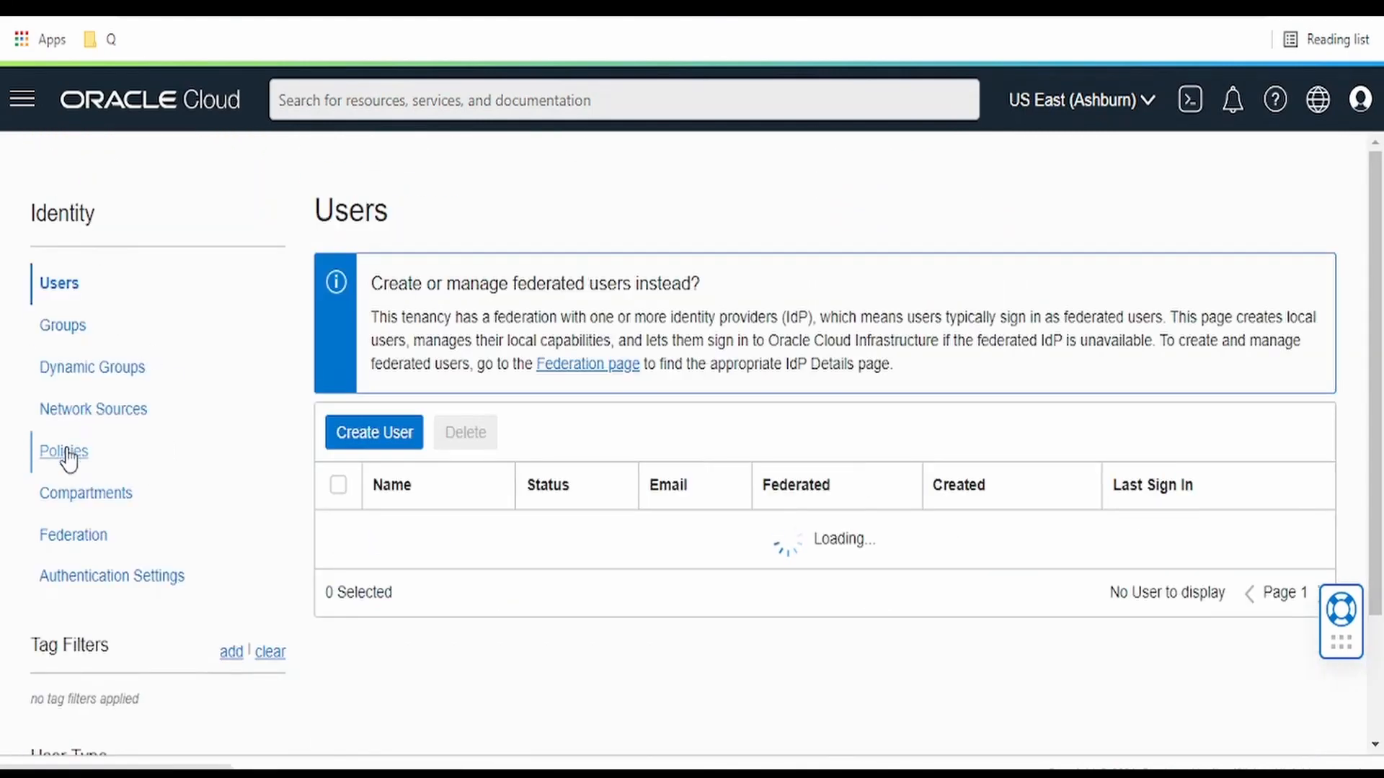
left_click(62, 451)
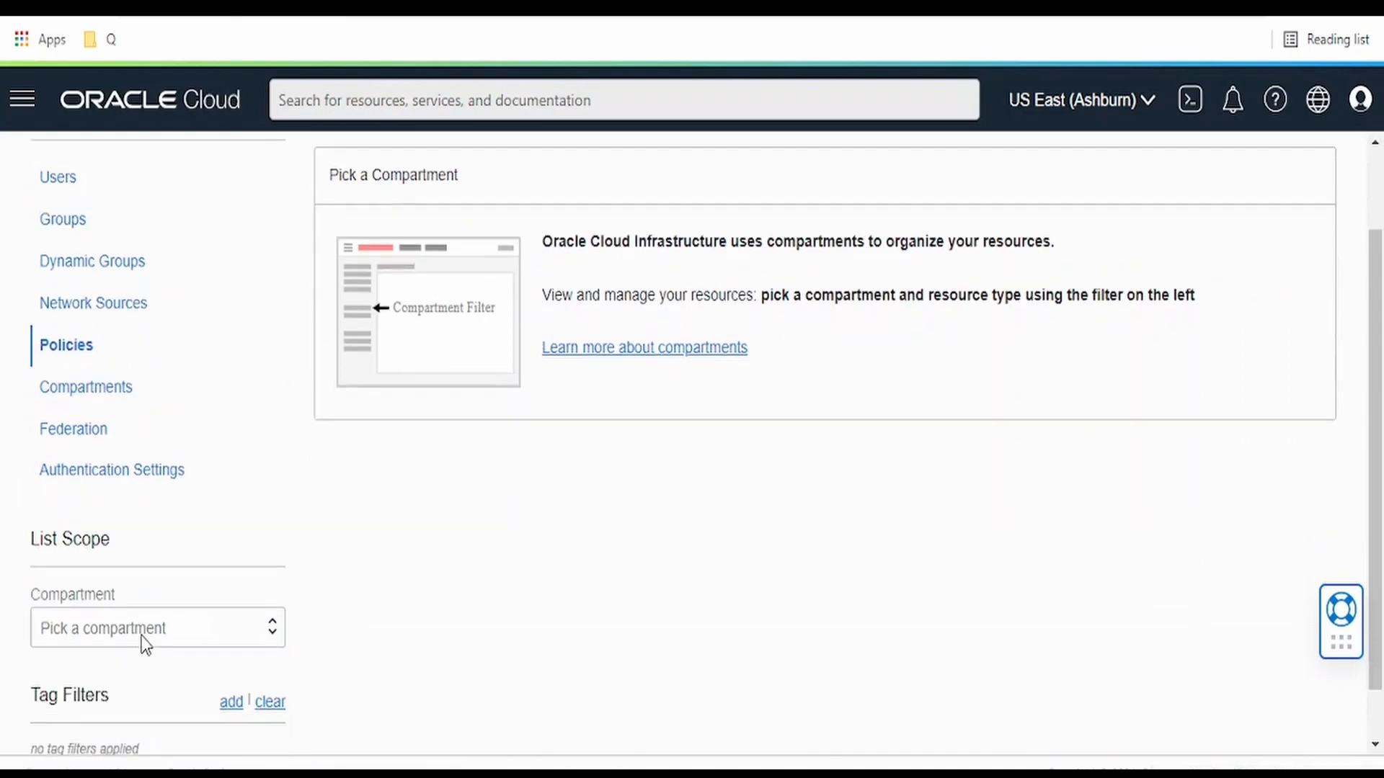
left_click(145, 627)
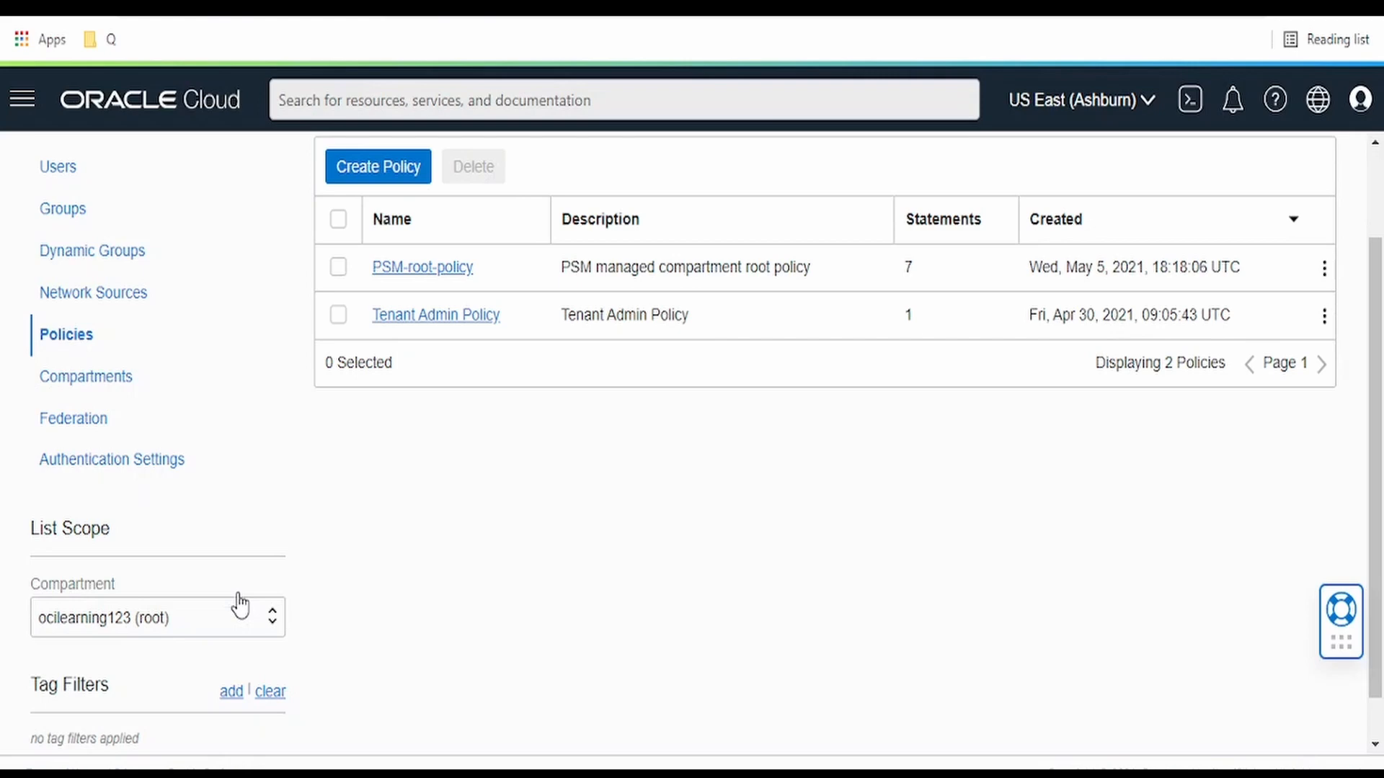
left_click(376, 167)
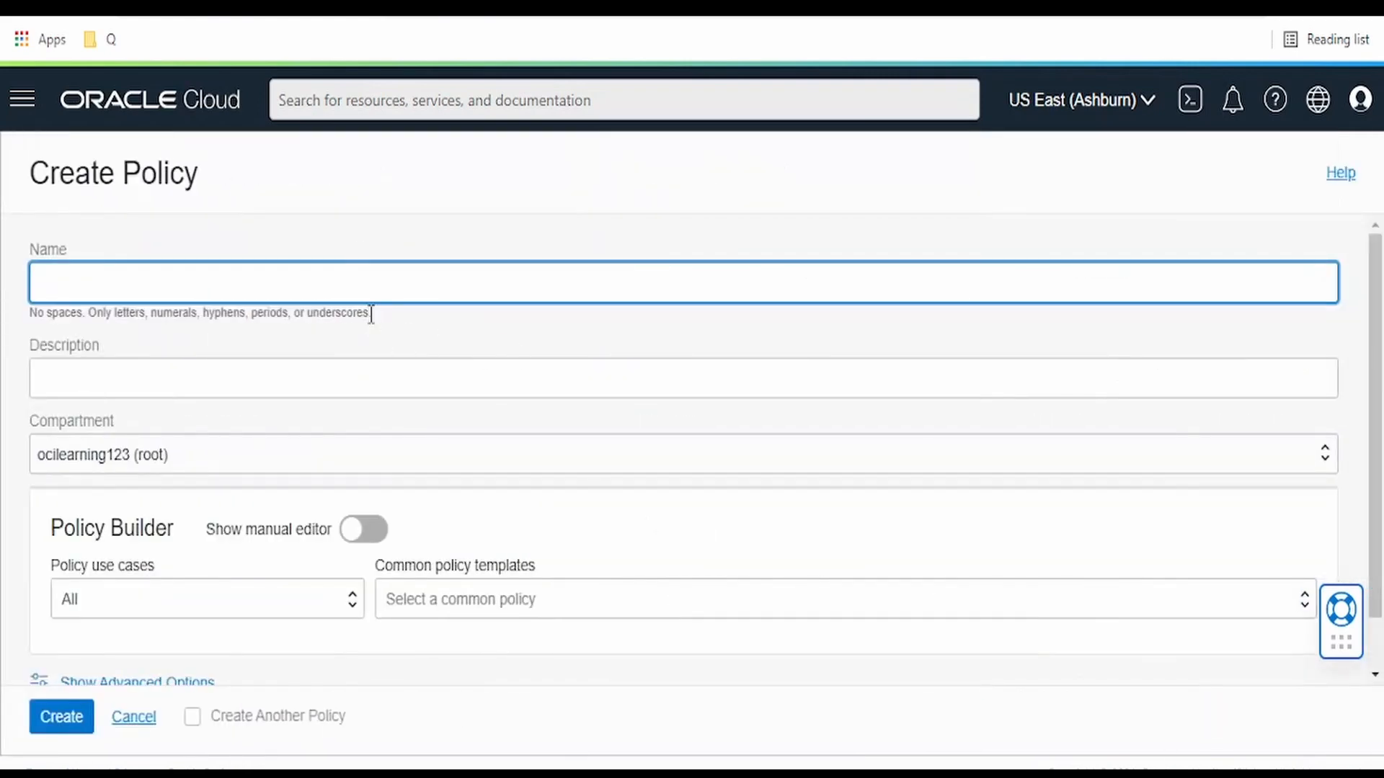
Step: Name the policy 'oci-user-group-policy' and place it in compartment Child-001
type("oci-user-group")
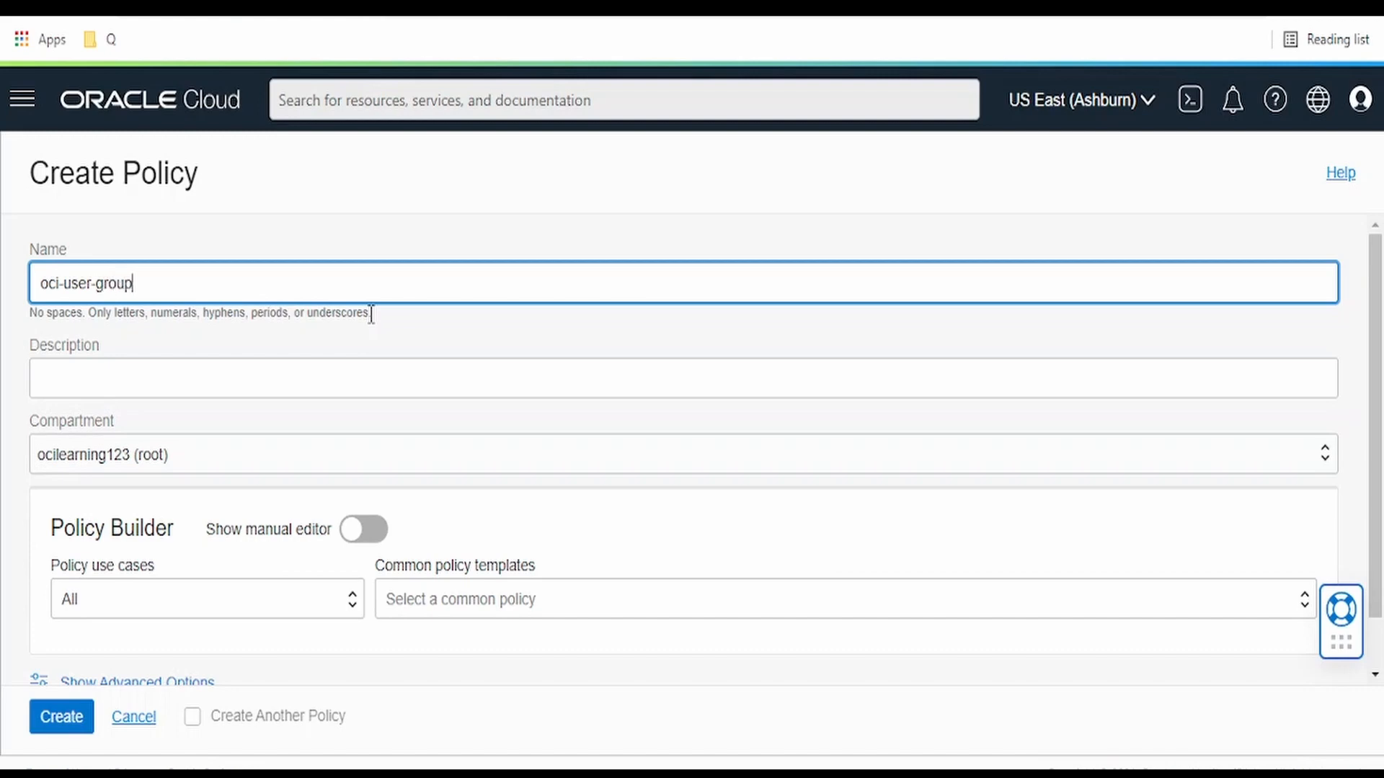
type("-policy")
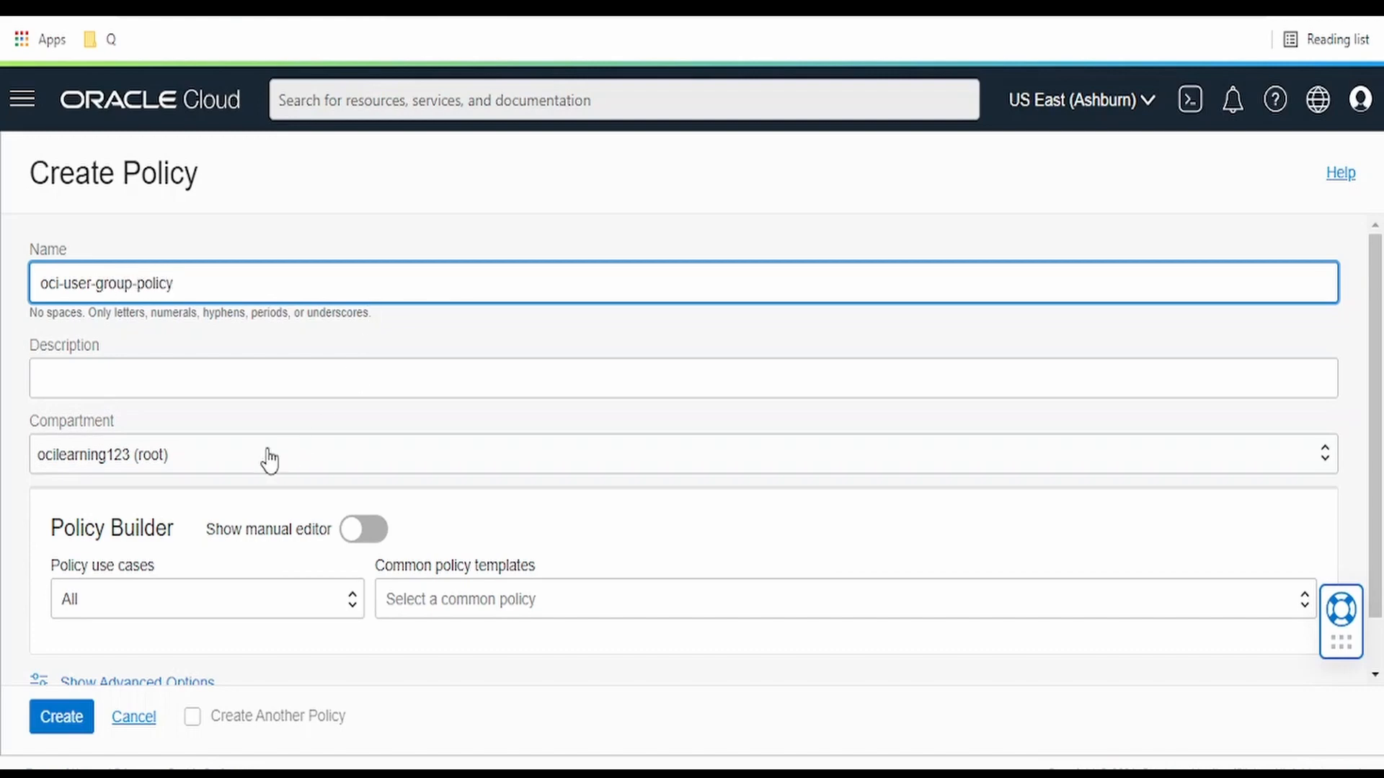
left_click(265, 454)
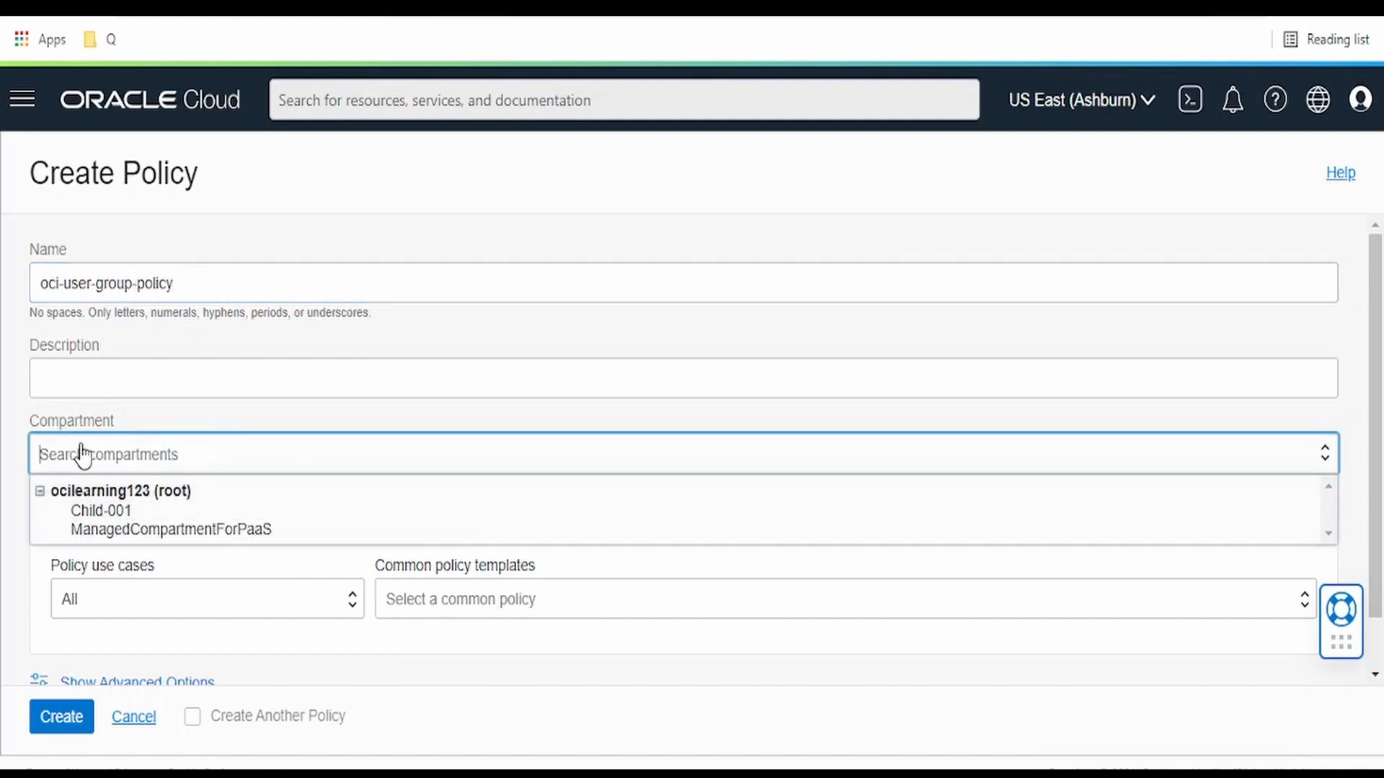
left_click(101, 510)
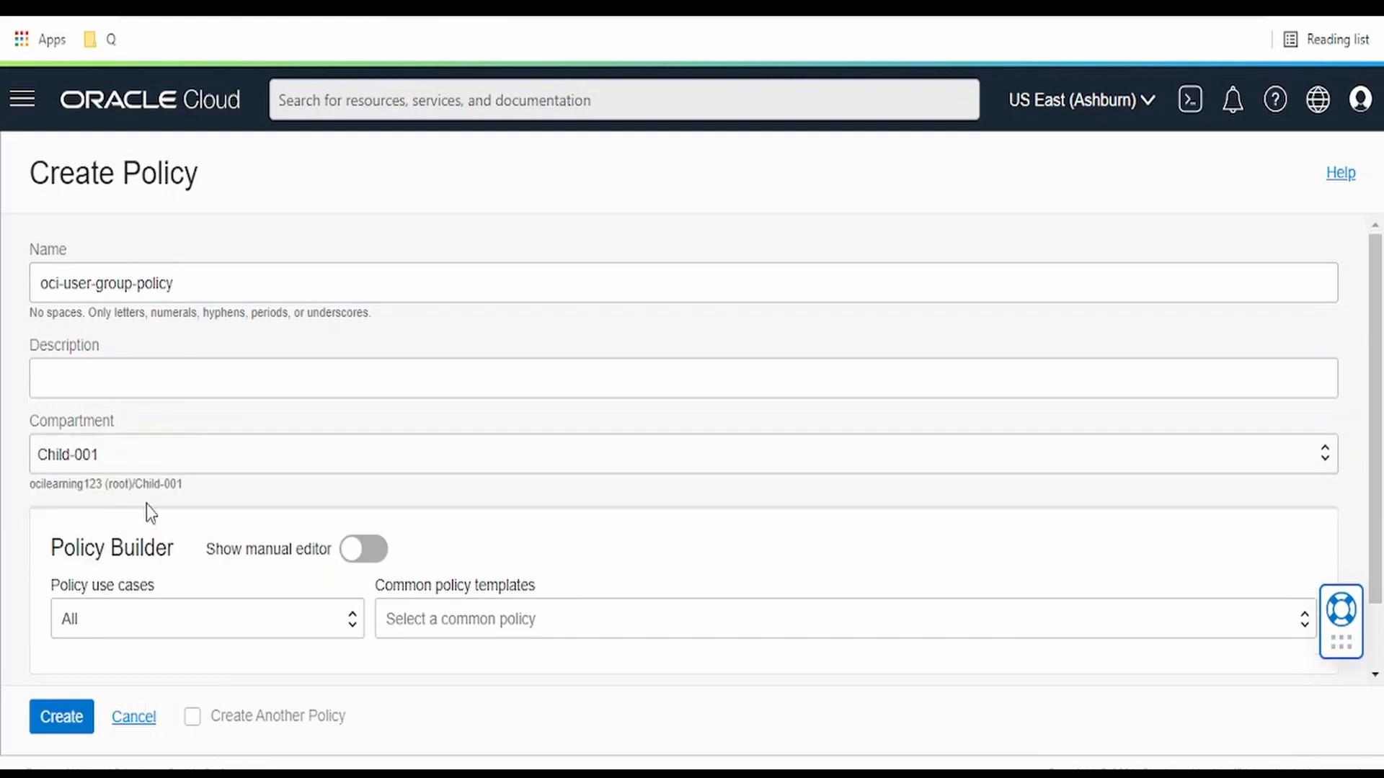
Step: Switch the Policy Builder to the manual statement editor
scroll("down", 3)
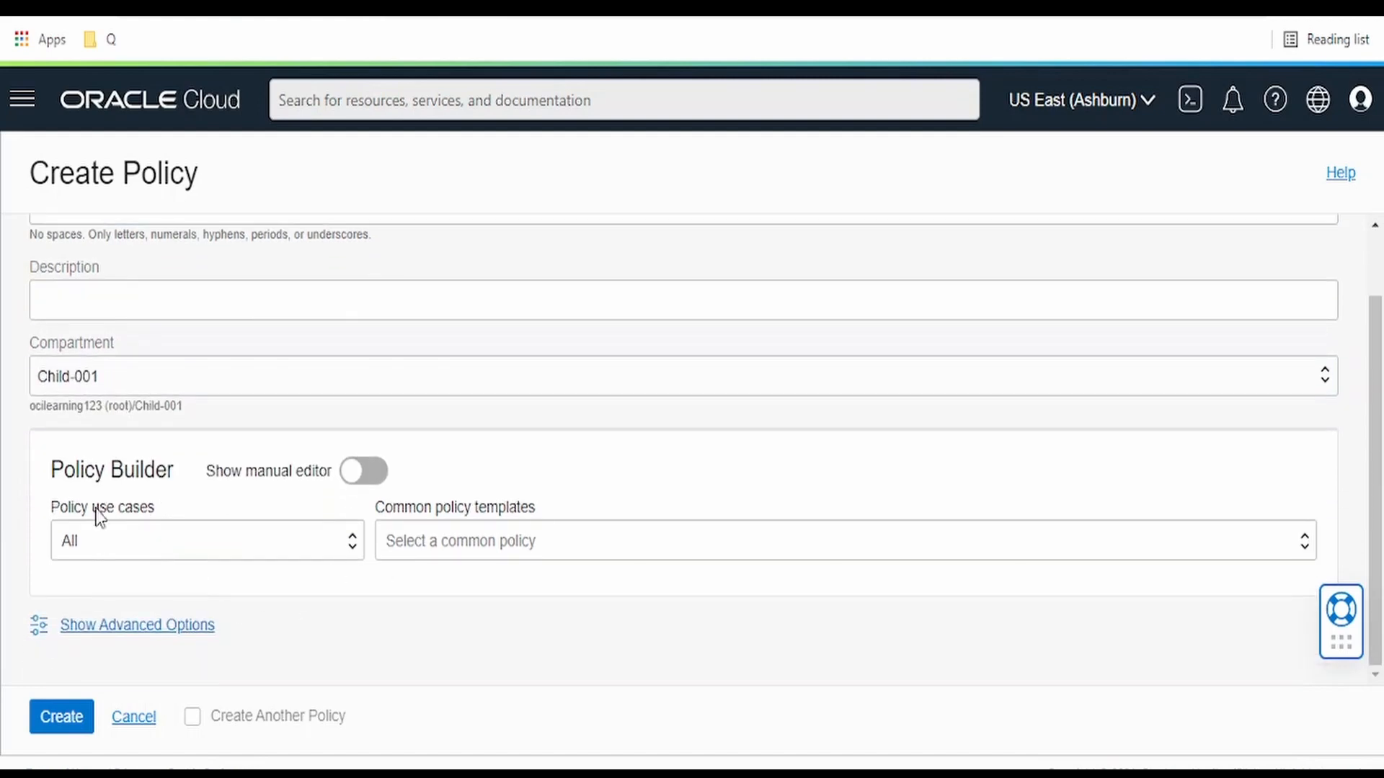
mouse_move(369, 501)
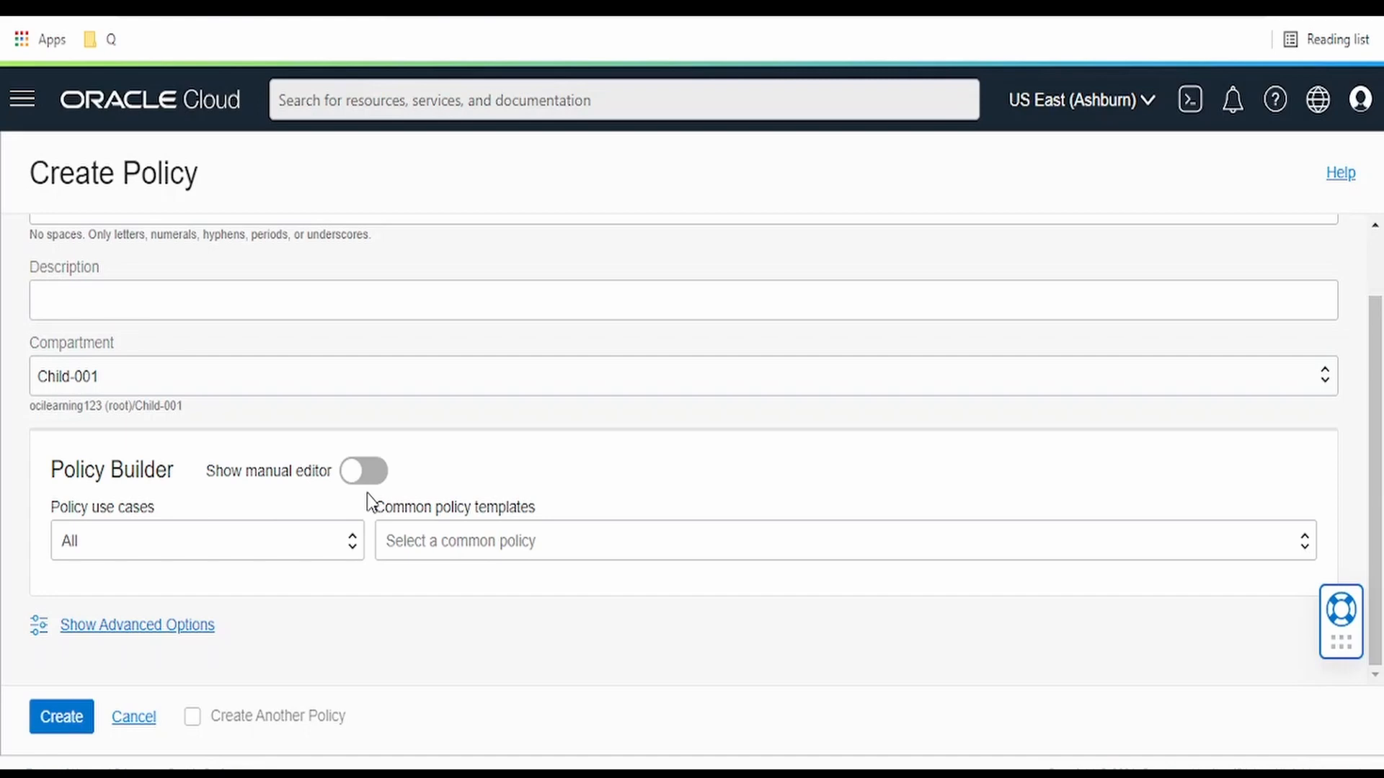
left_click(364, 470)
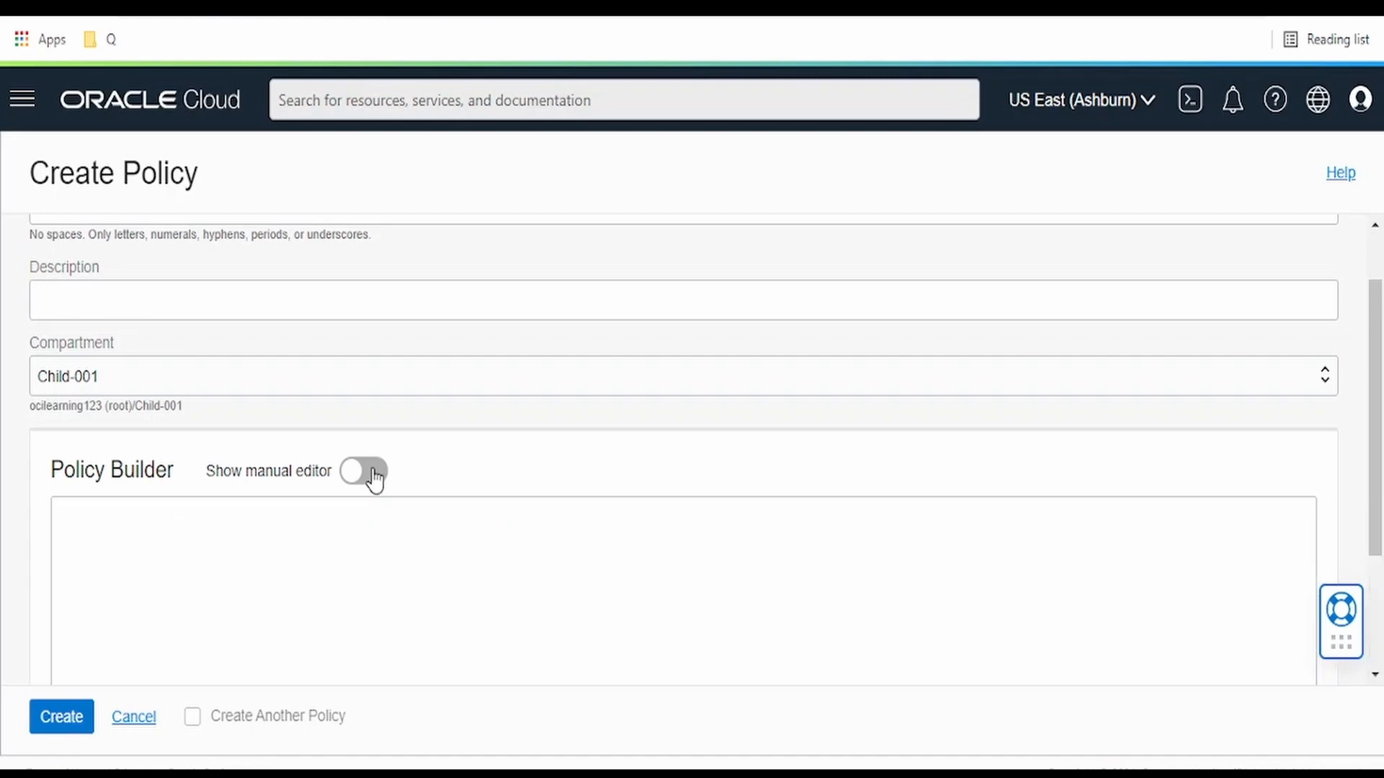
left_click(363, 469)
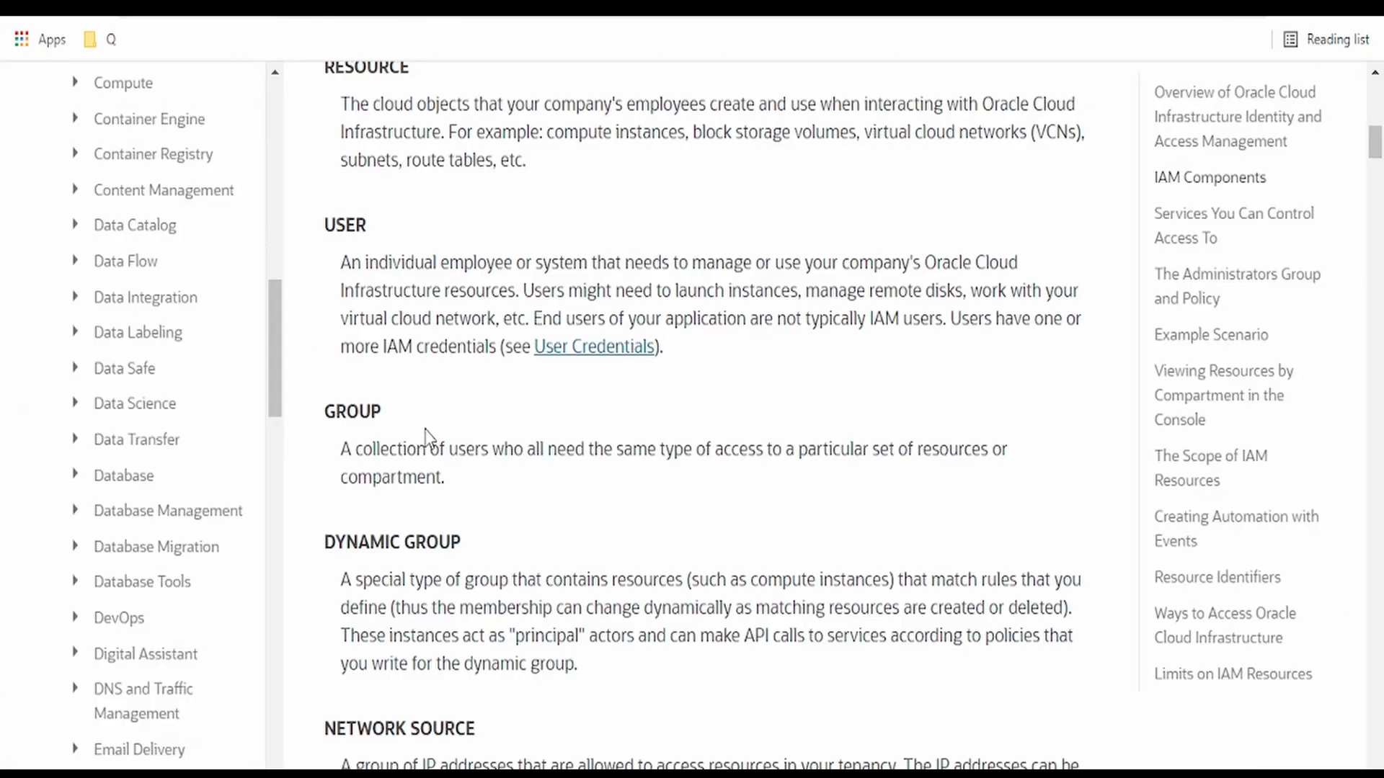
Step: Scroll the IAM docs down to the example scenario's sample policy statements
scroll("down", 3)
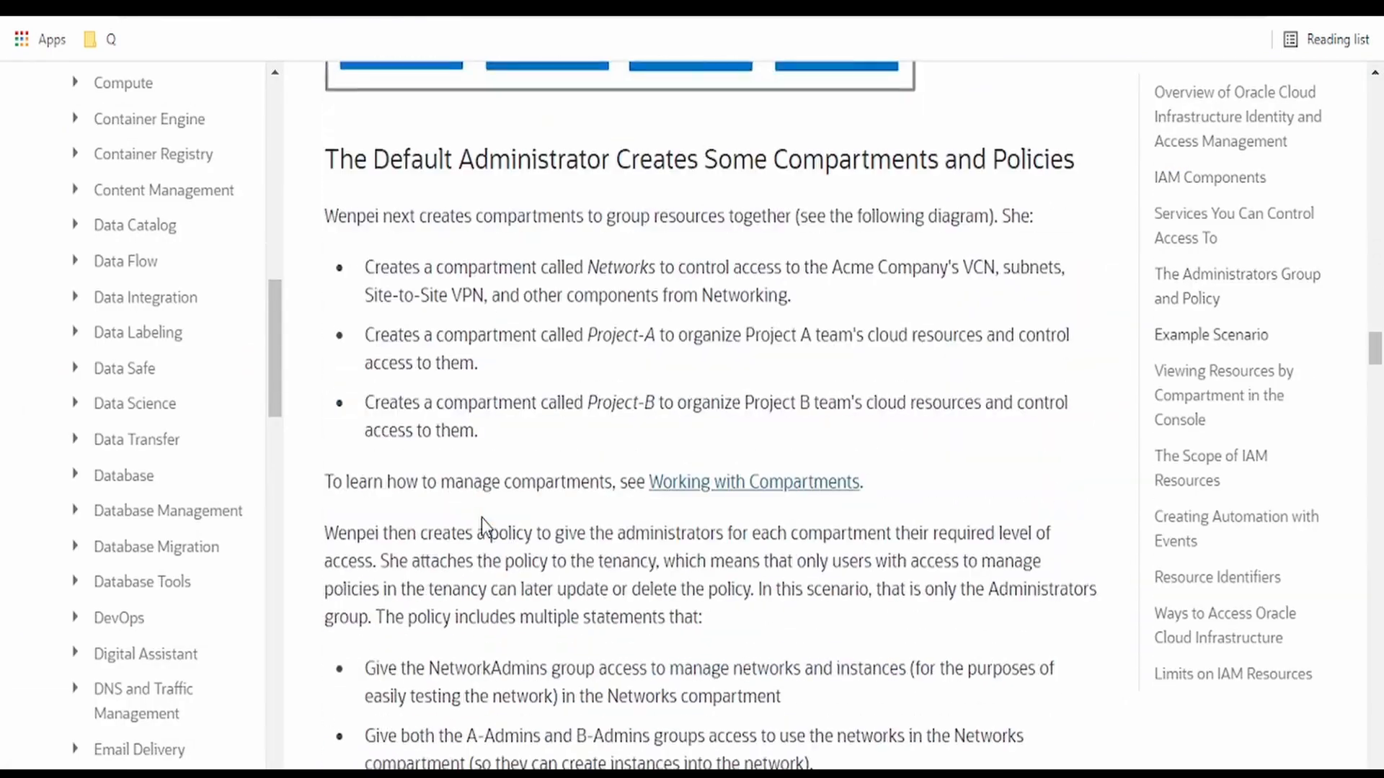
scroll("down", 3)
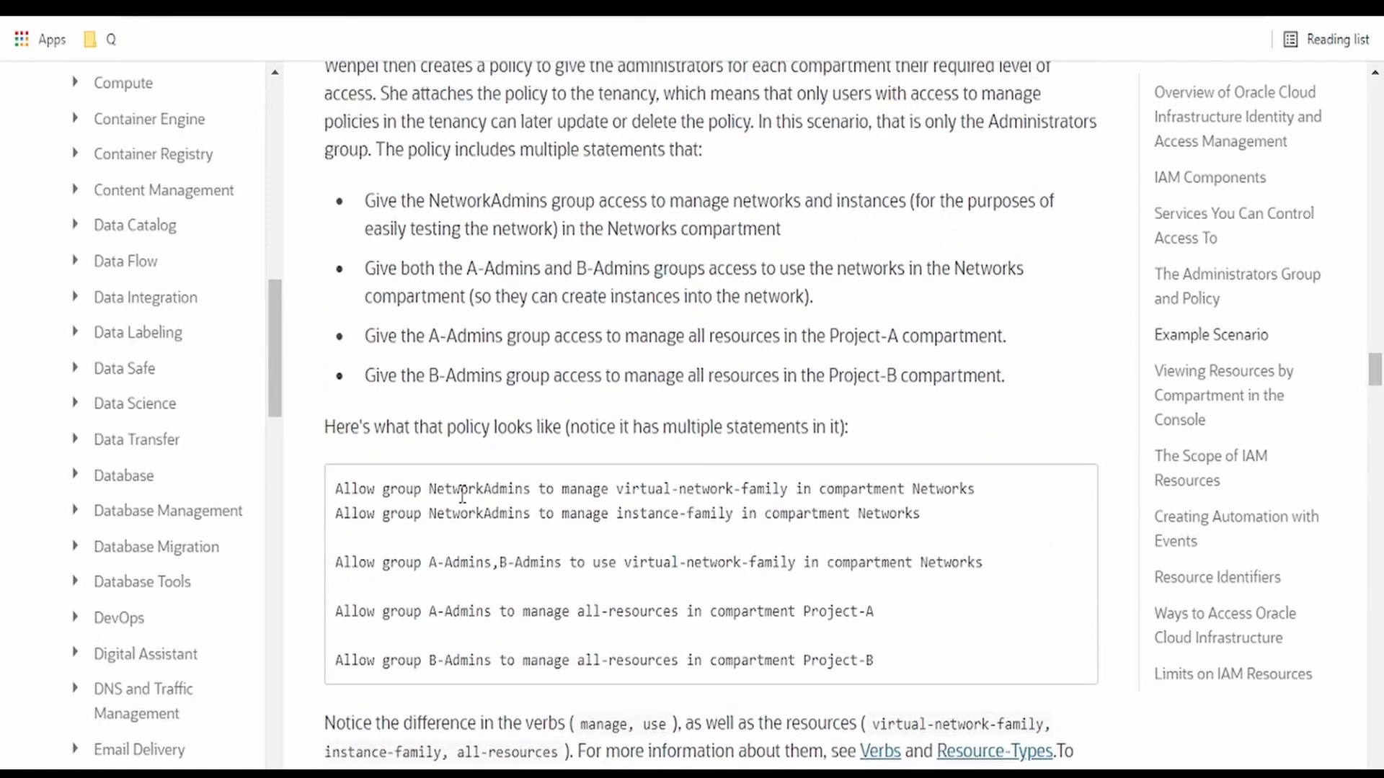
mouse_move(986, 499)
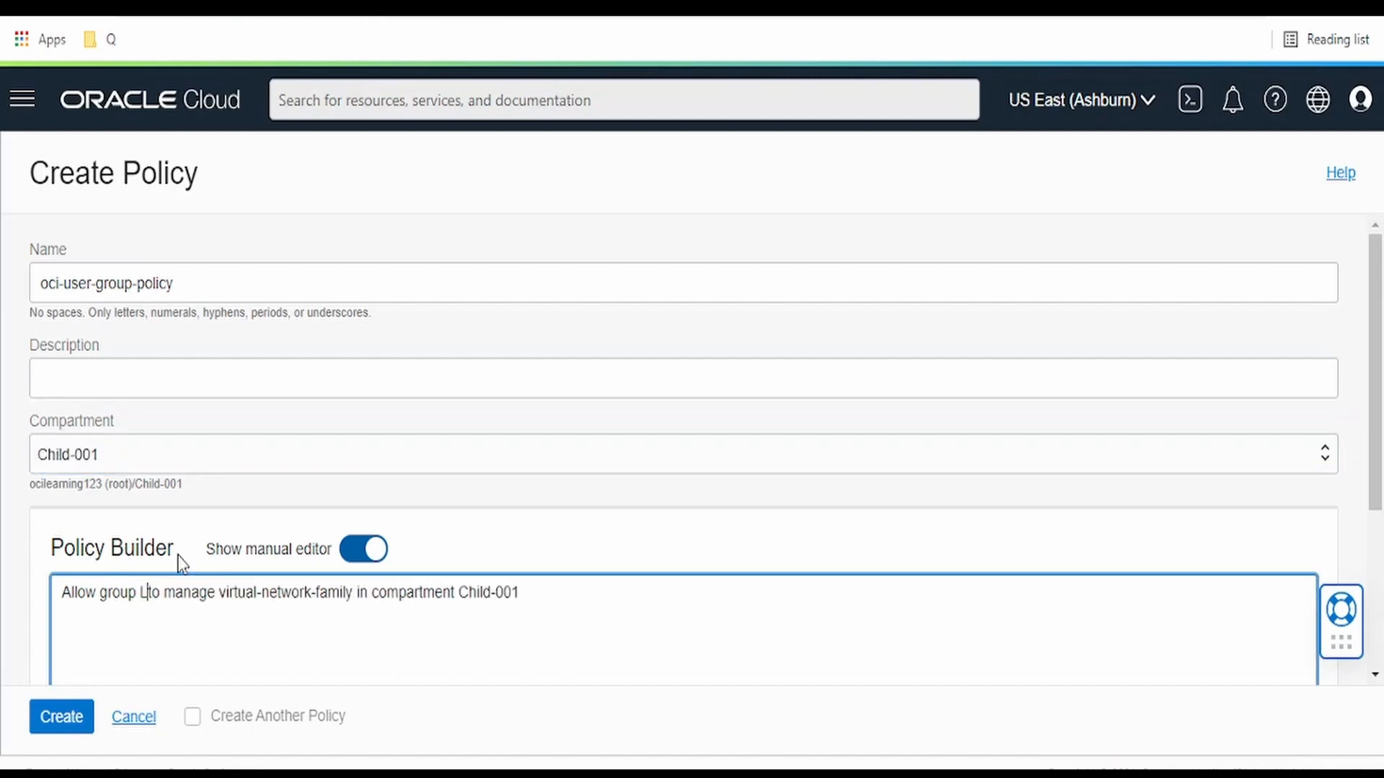
Step: Finish the statement with group LearningUsers, describe it as 'oci user group policy', and create the policy
type("earningUsers")
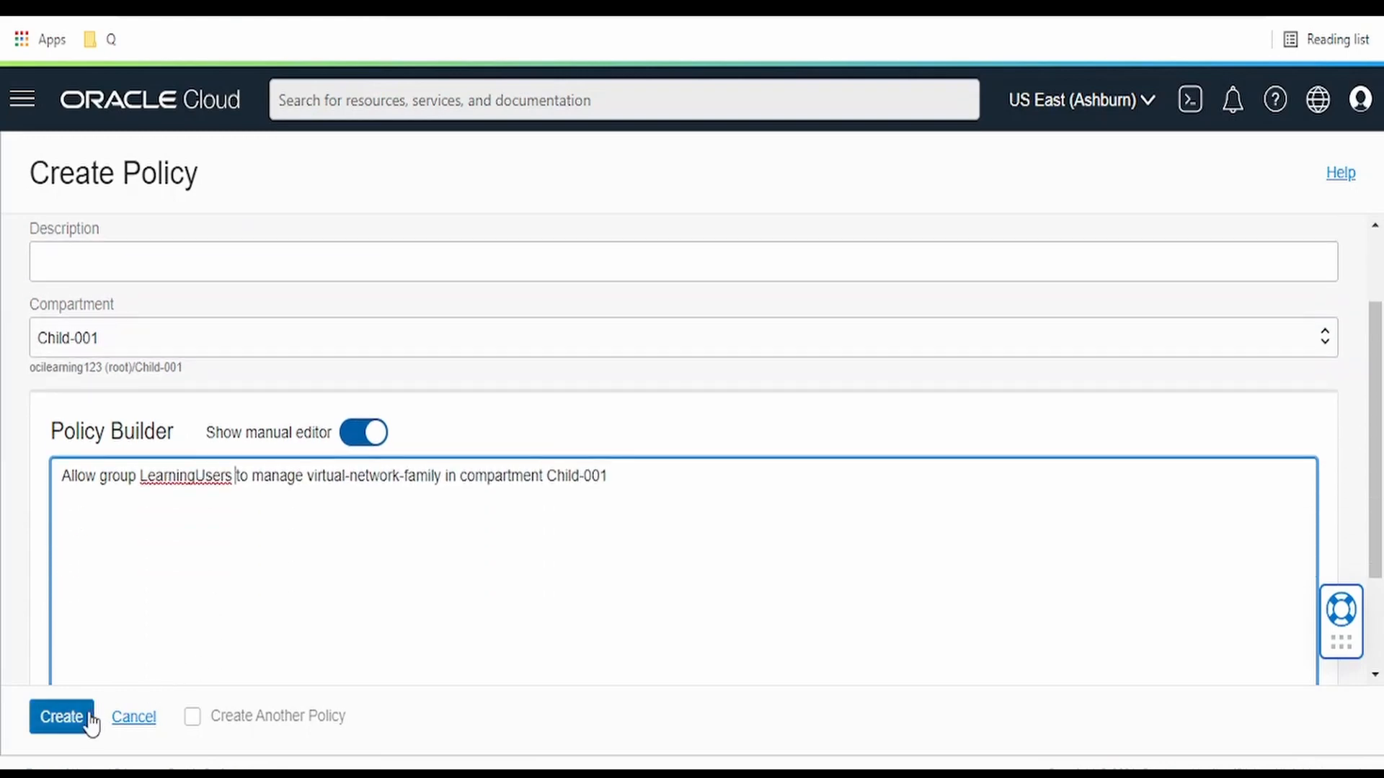
left_click(61, 716)
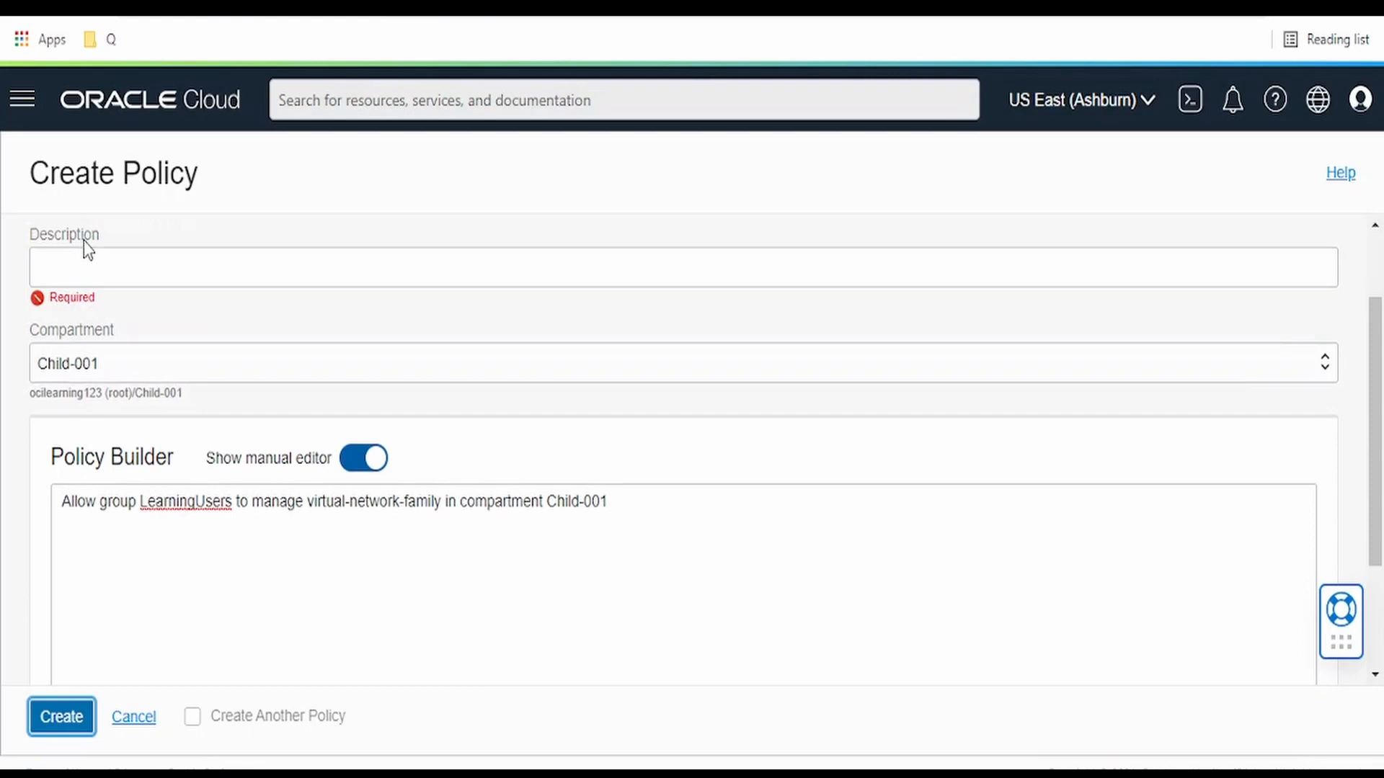
type("oci")
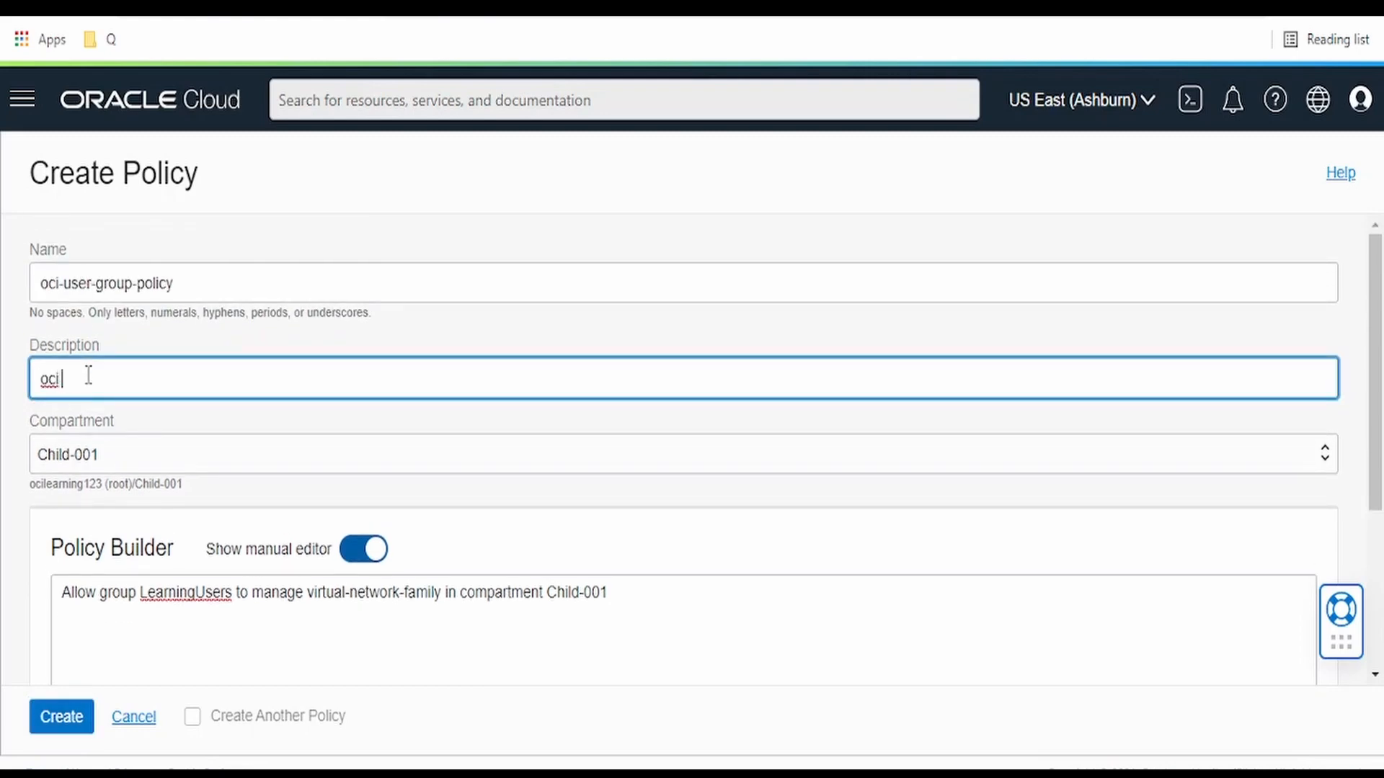
type("user group p")
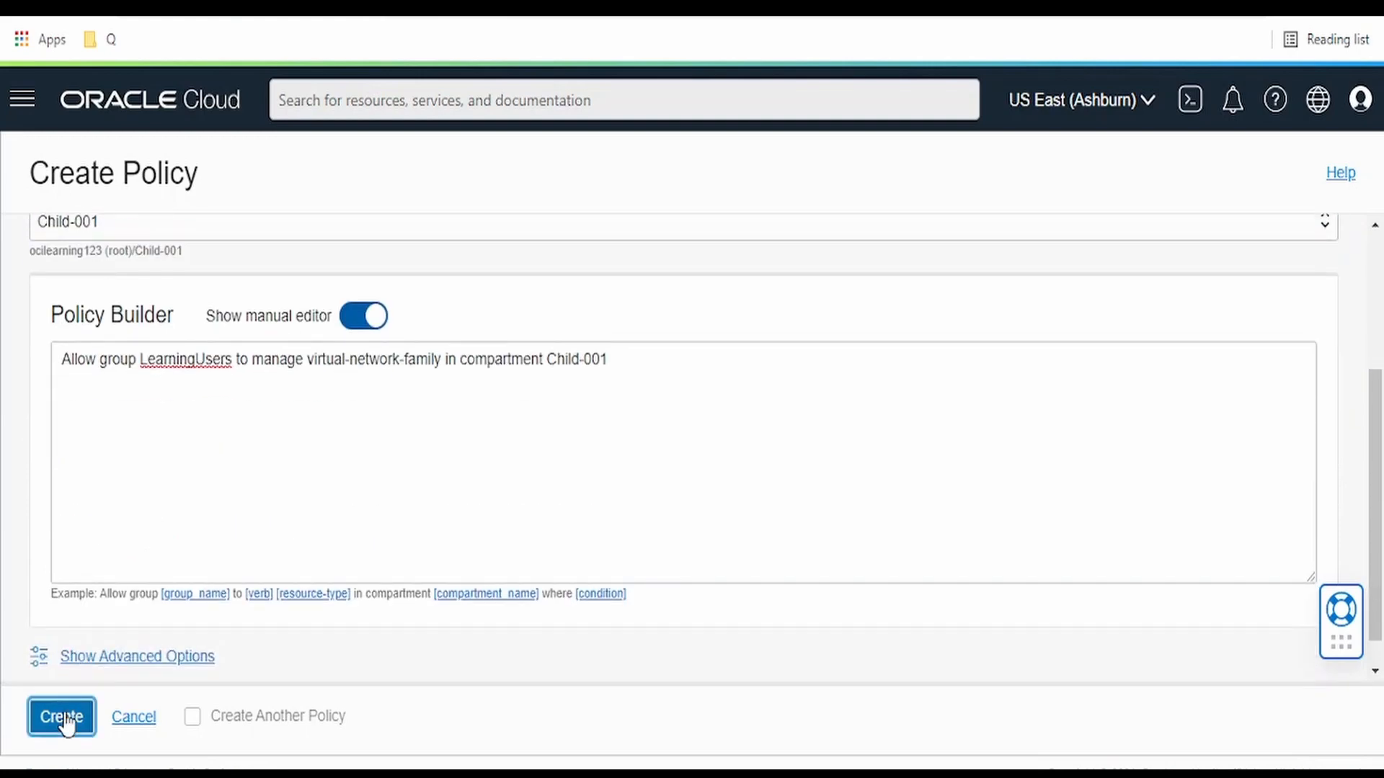
left_click(60, 717)
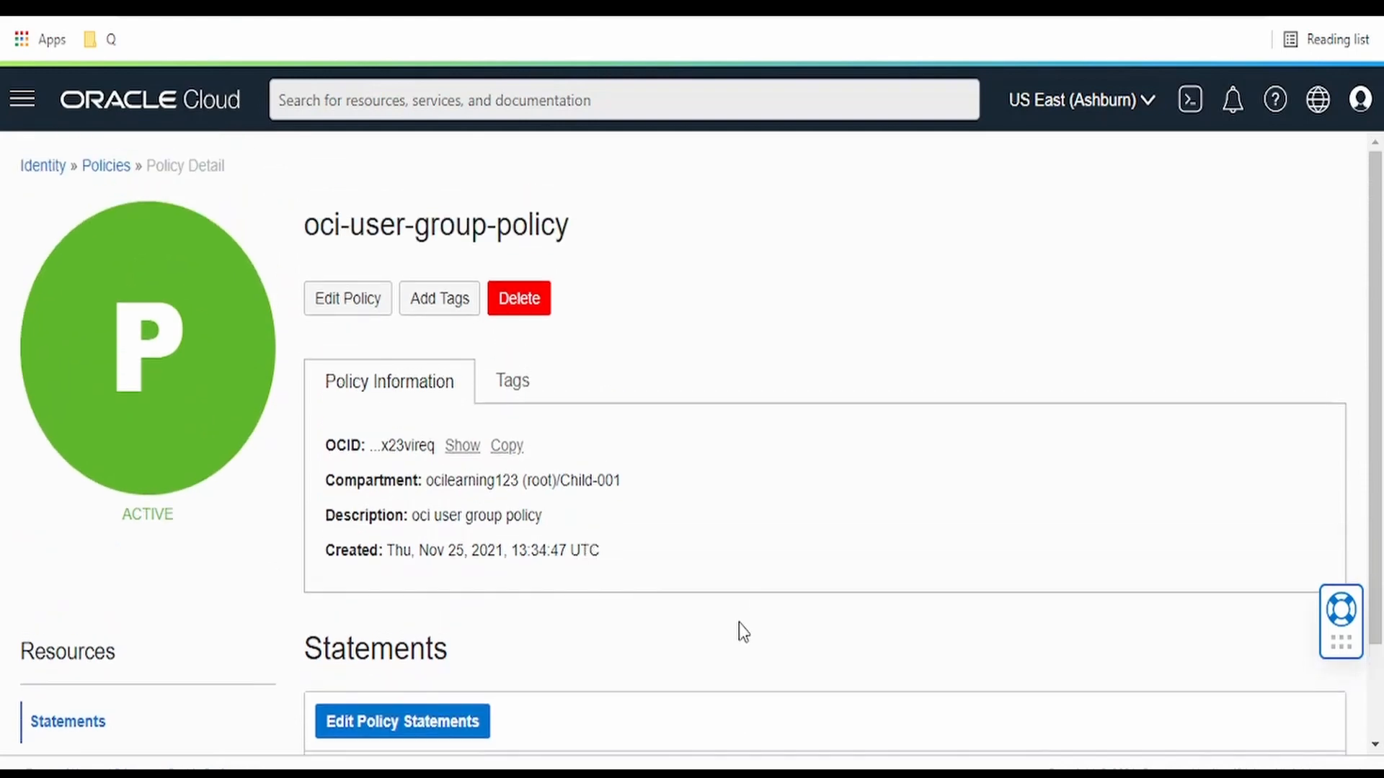
Step: Scroll the policy details to verify the LearningUsers manage virtual-network-family statement
scroll("down", 3)
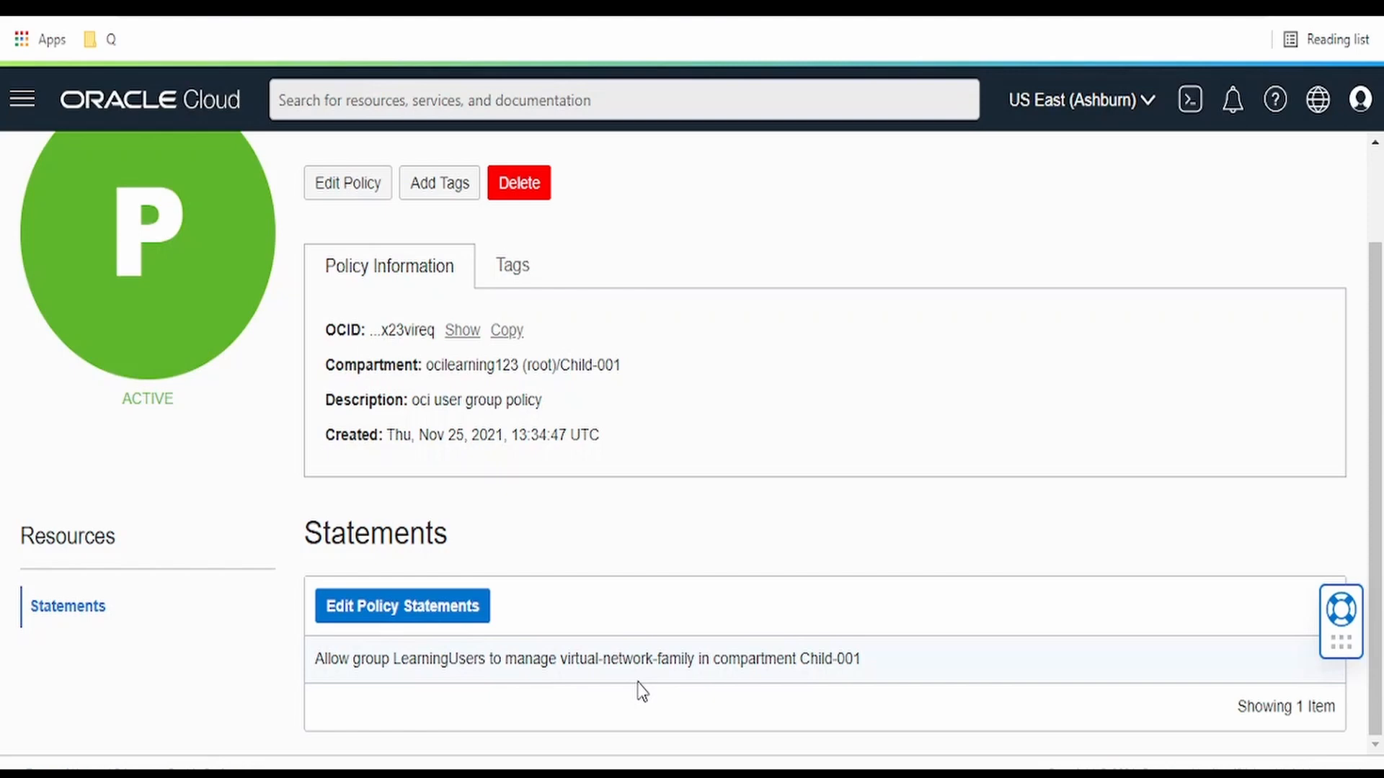
mouse_move(843, 702)
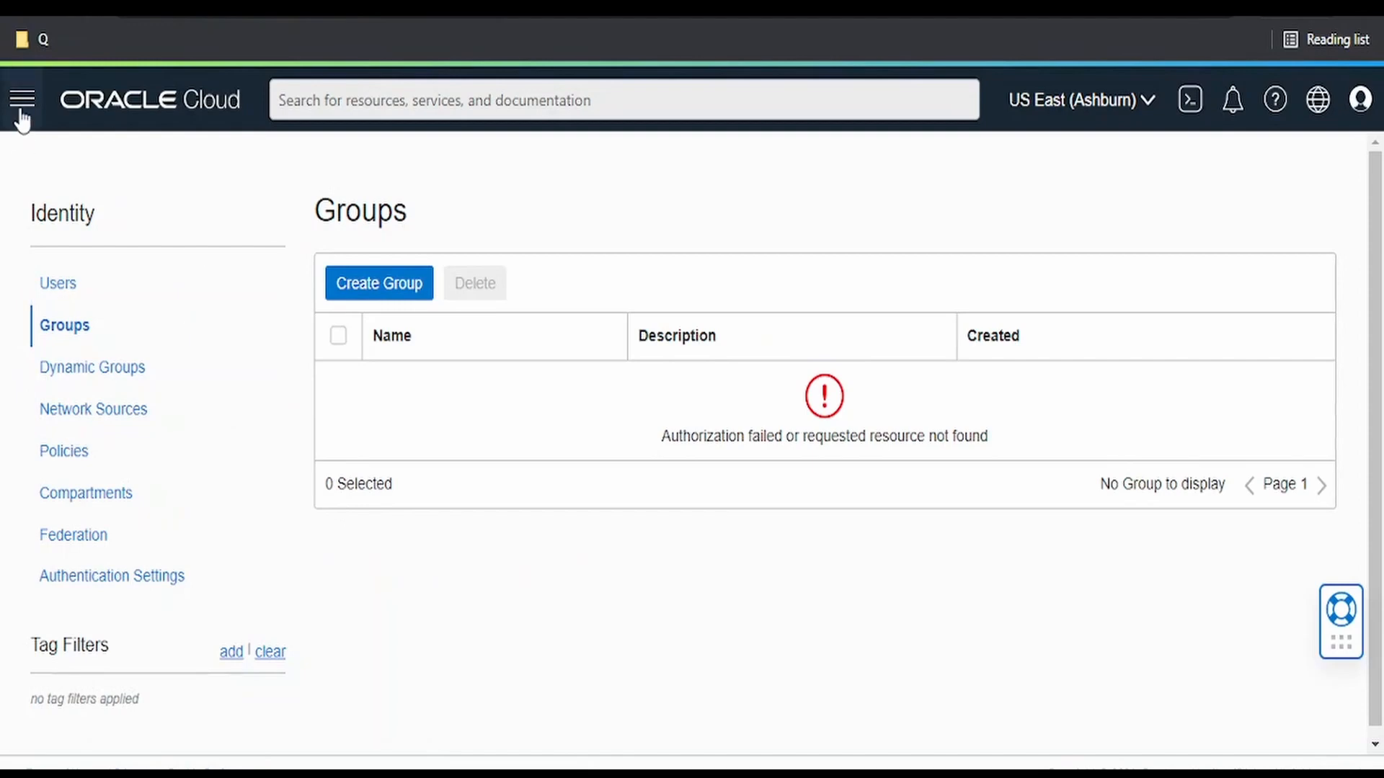
Step: Head back toward the Virtual Cloud Networks list via the navigation menu
left_click(22, 99)
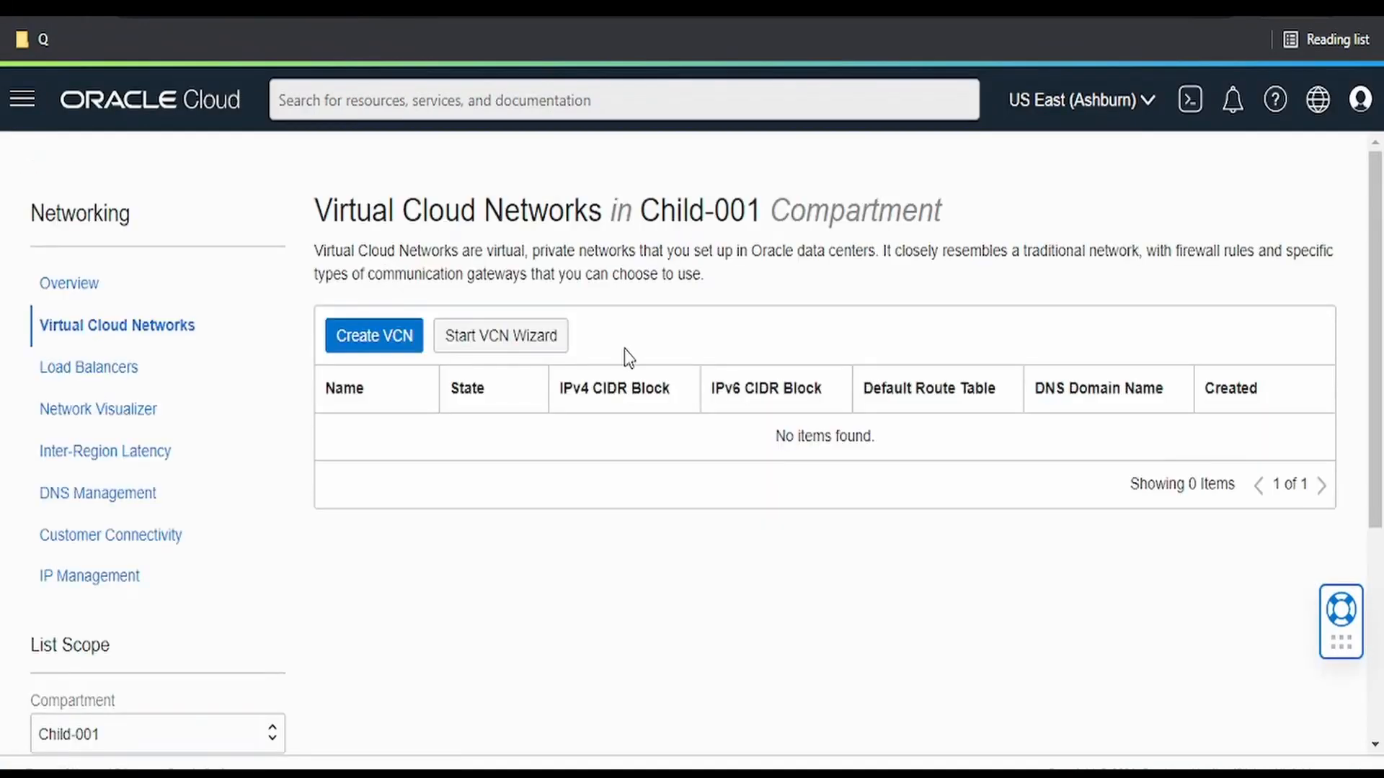
mouse_move(878, 457)
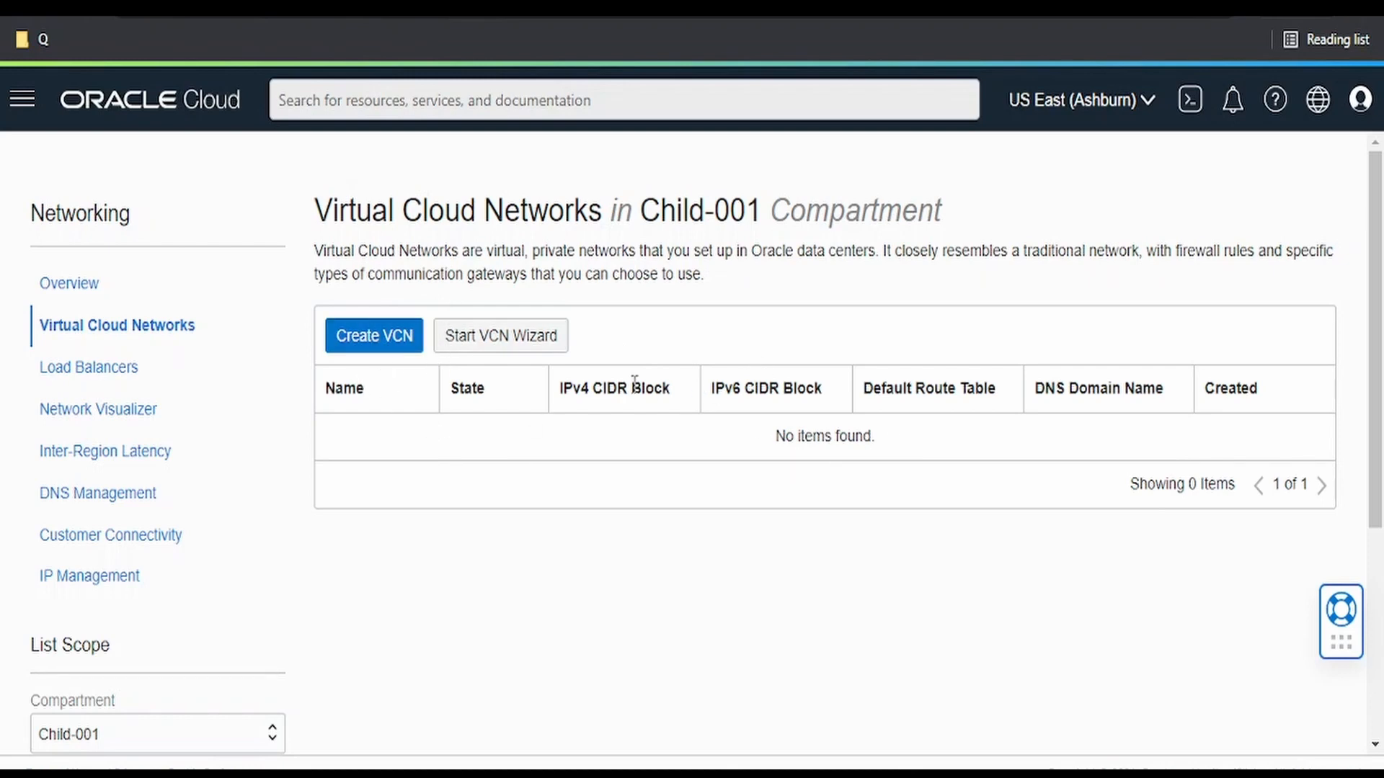
Step: Create VCN 'instance-new' with IPv4 CIDR block 10.0.0.0/16 in Child-001
left_click(372, 336)
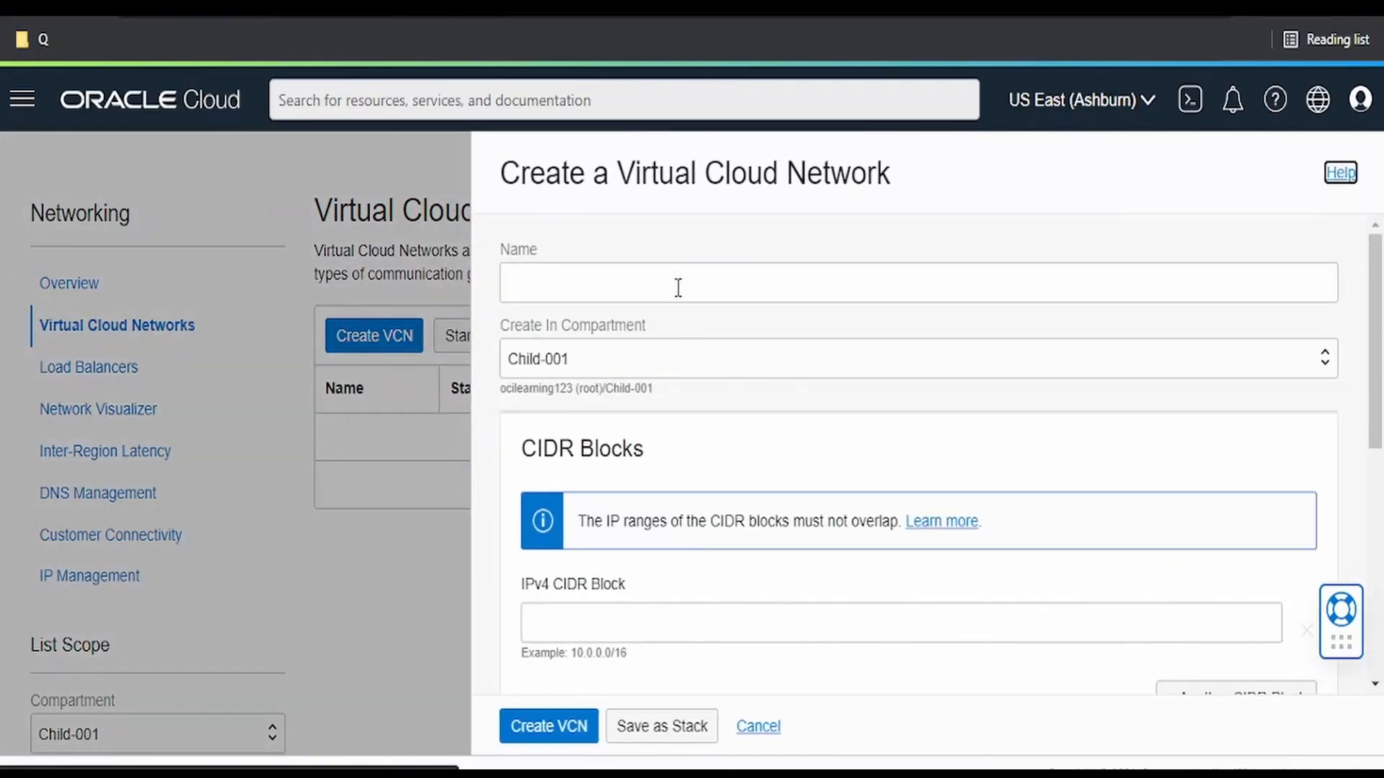
type("instance-new")
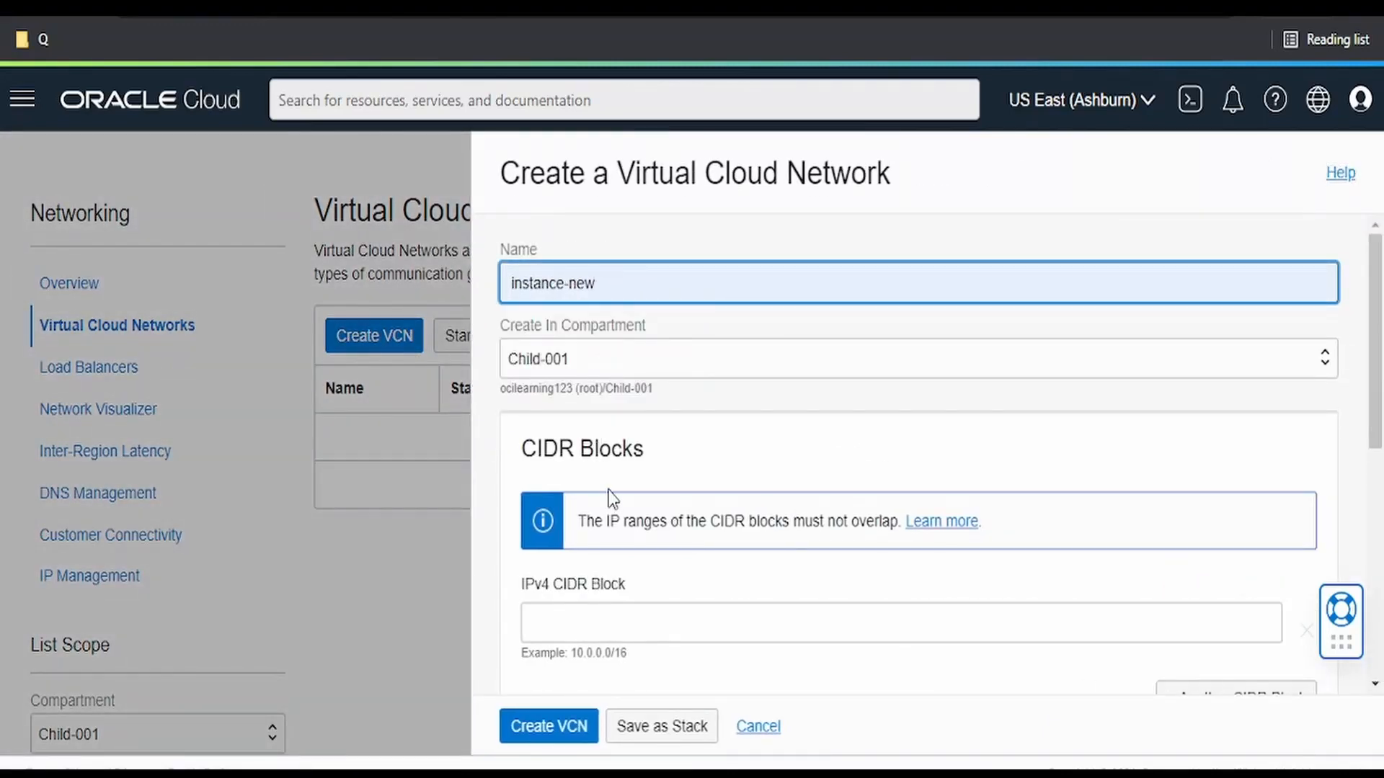
scroll("down", 3)
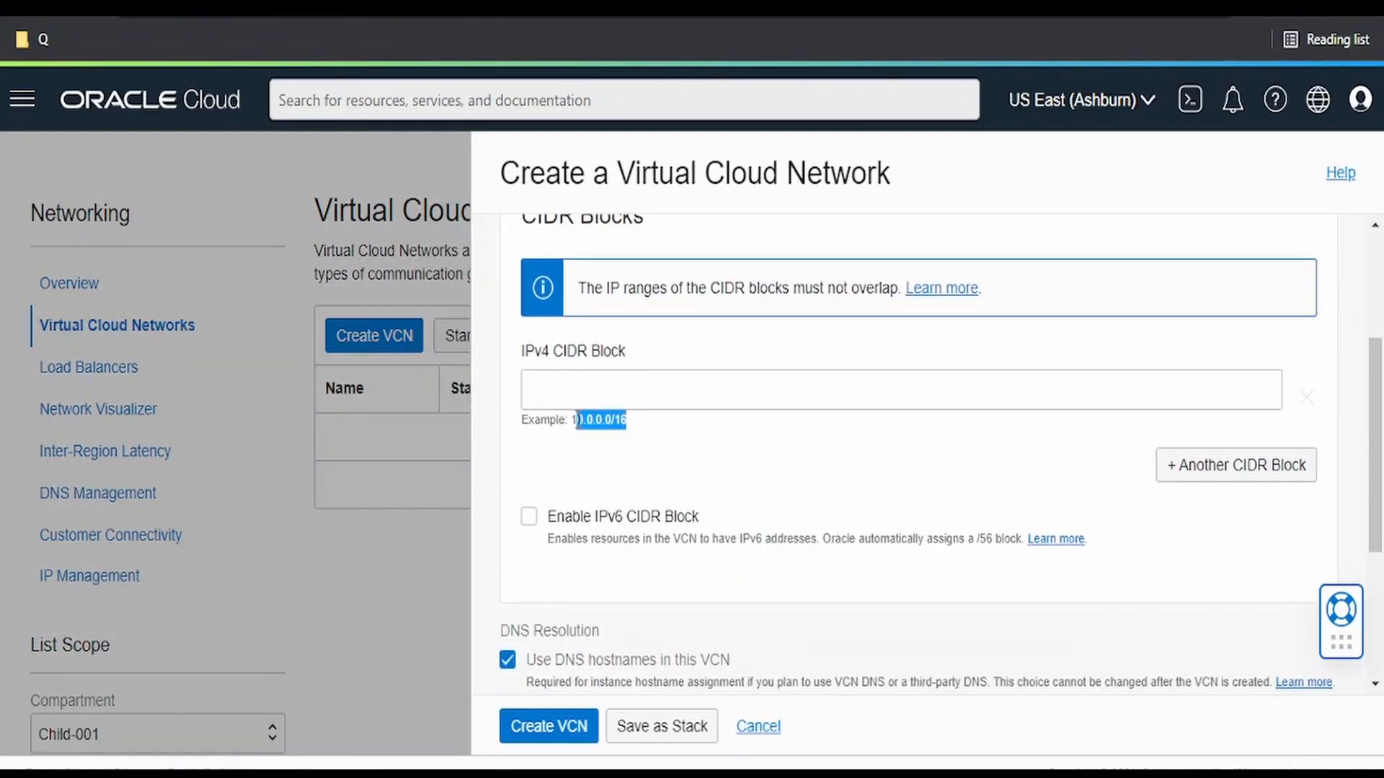
type("10.0.0.0/16")
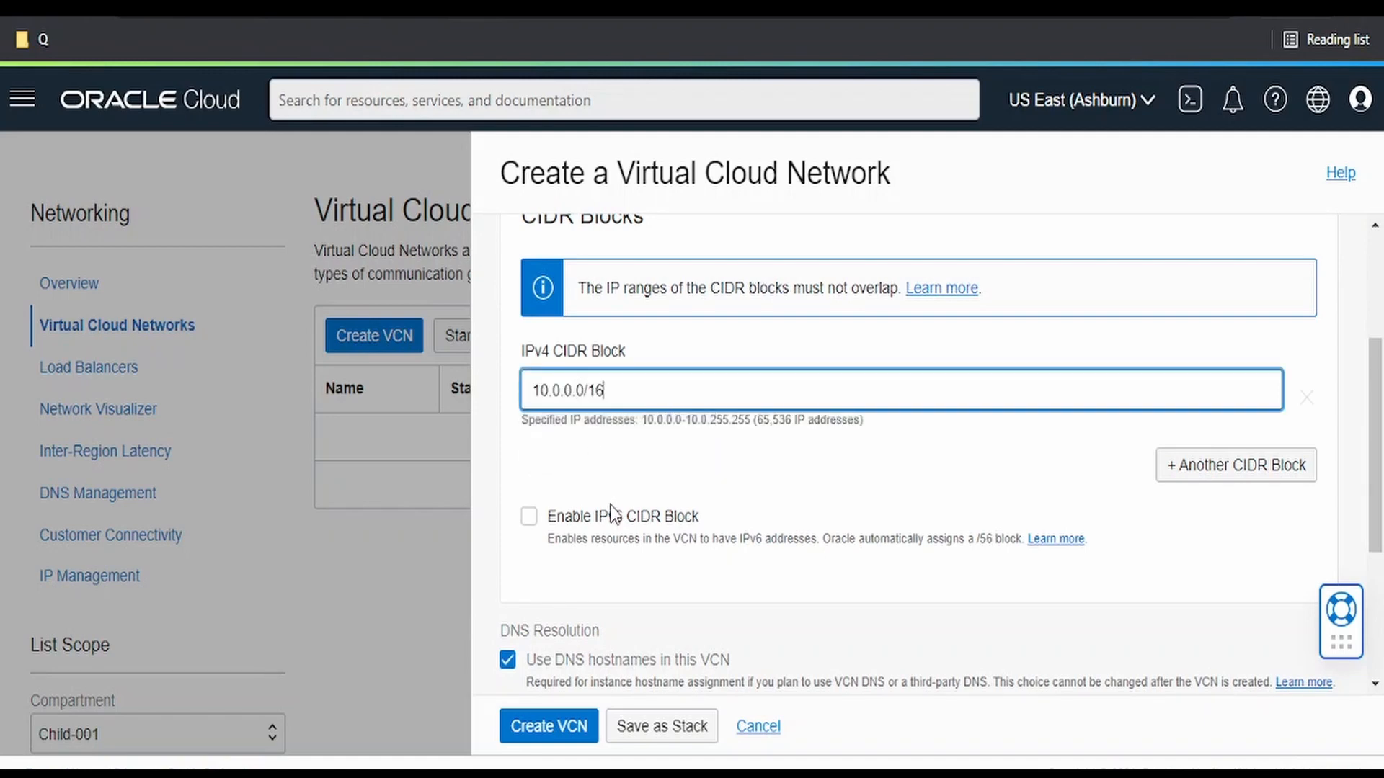
scroll("down", 3)
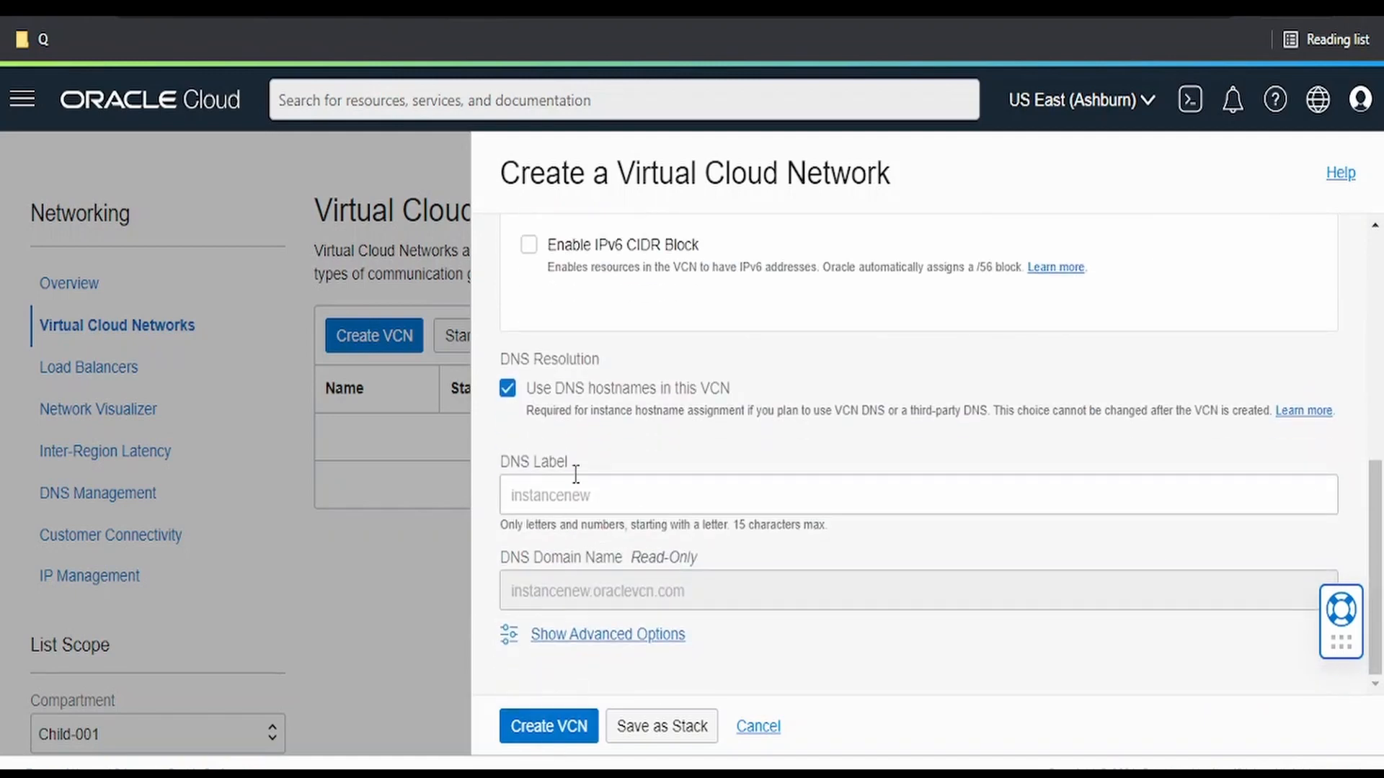
left_click(548, 725)
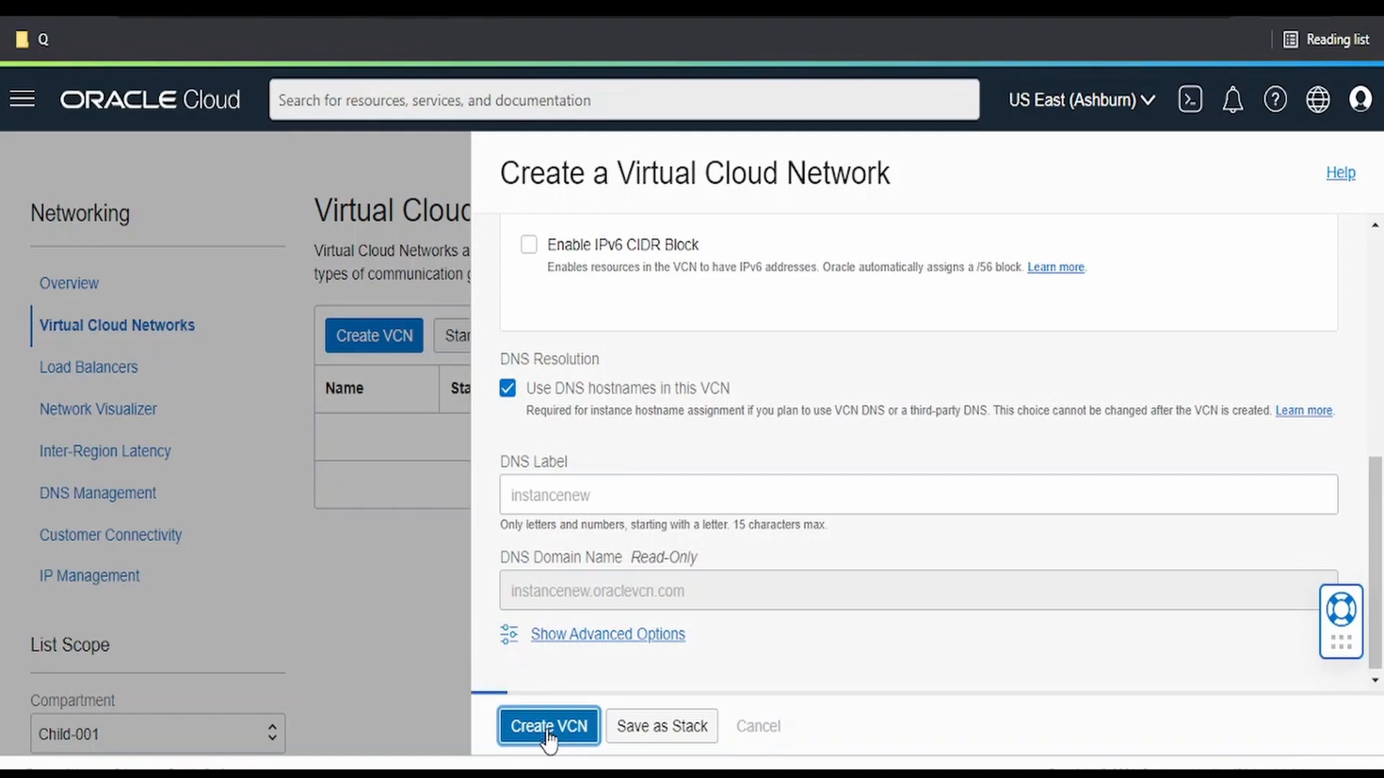
left_click(548, 725)
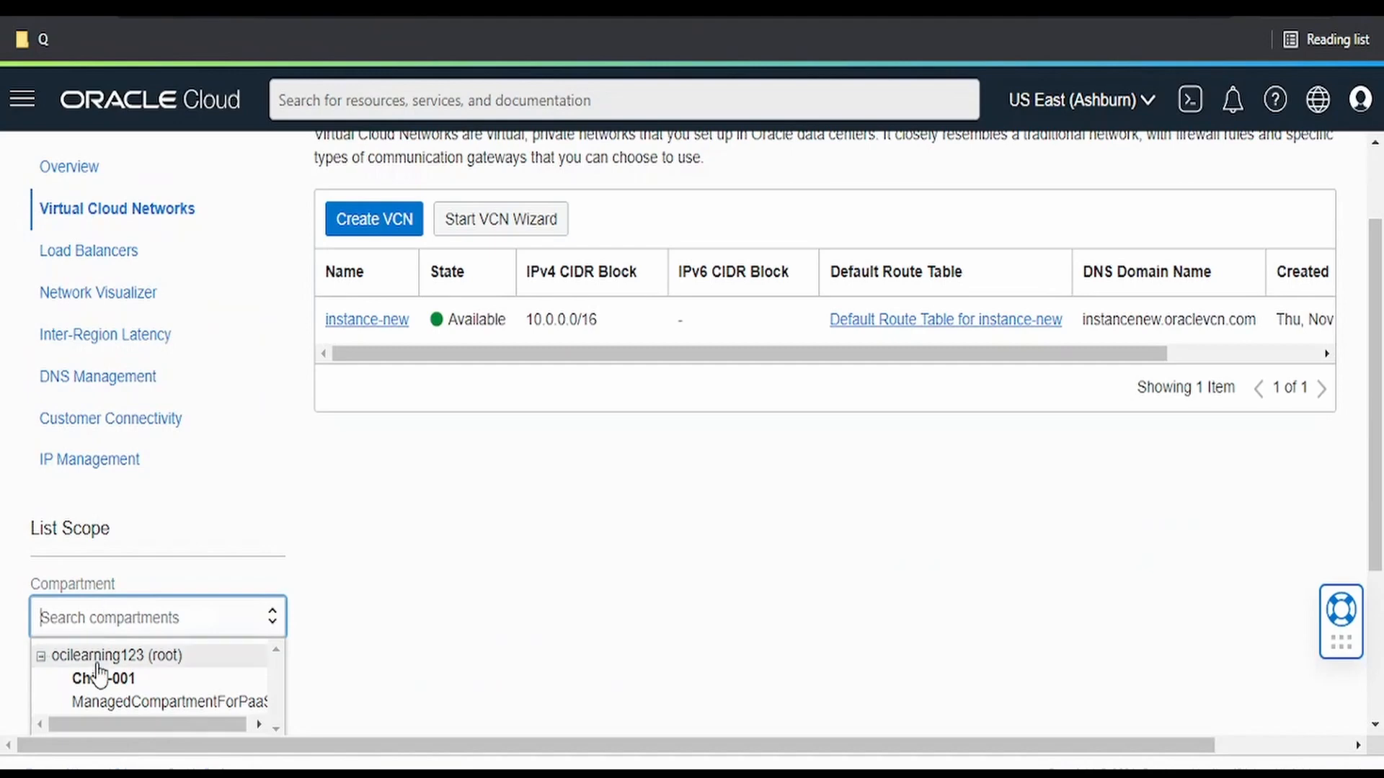
Step: Check the Compartment scope dropdown on the network list showing instance-new Available
left_click(117, 654)
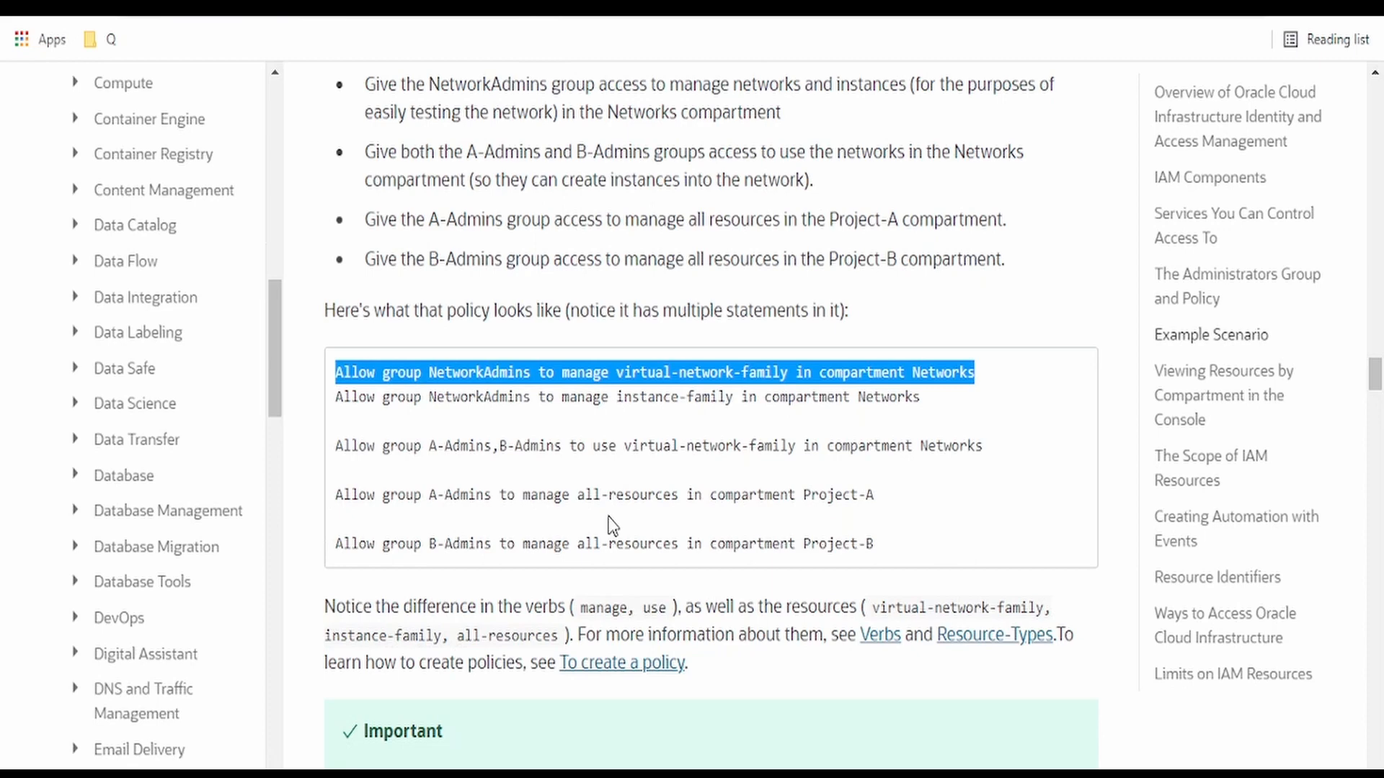
mouse_move(568, 522)
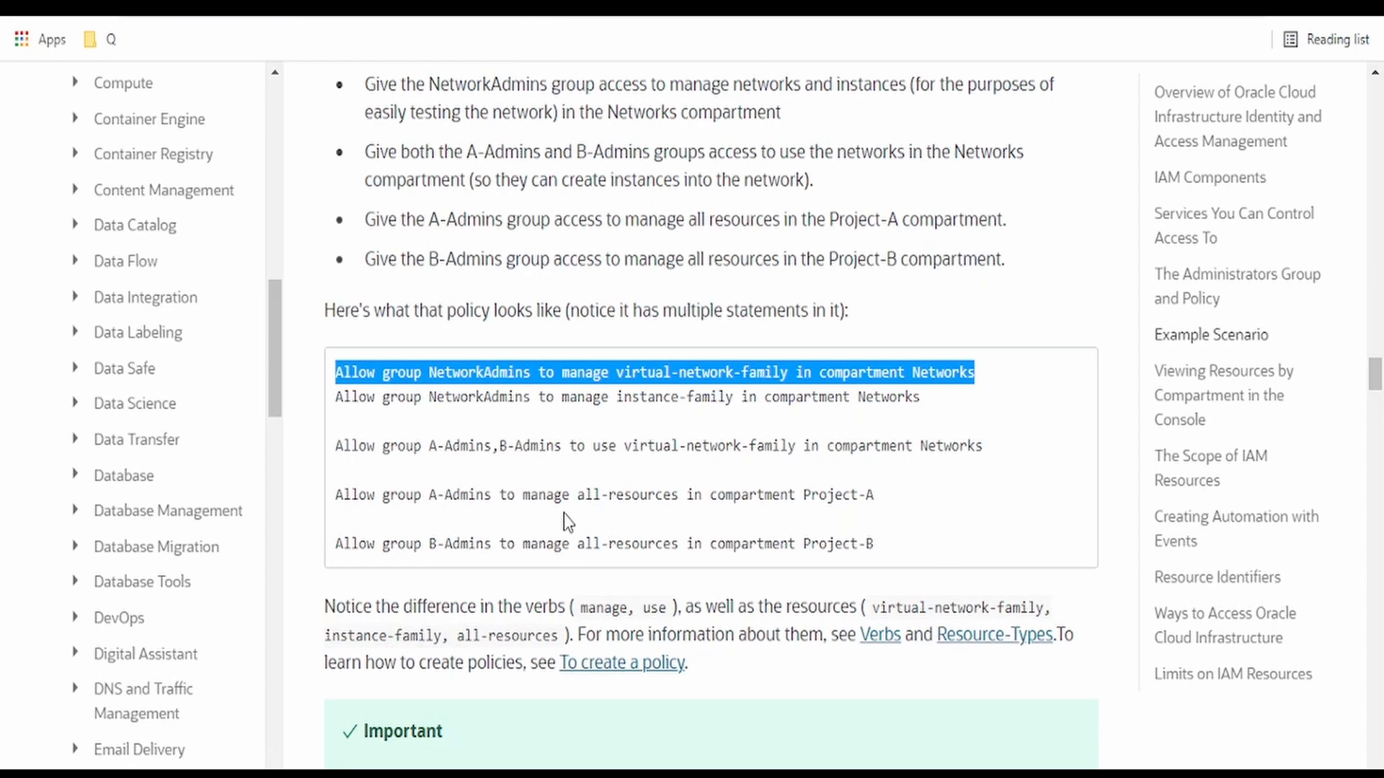